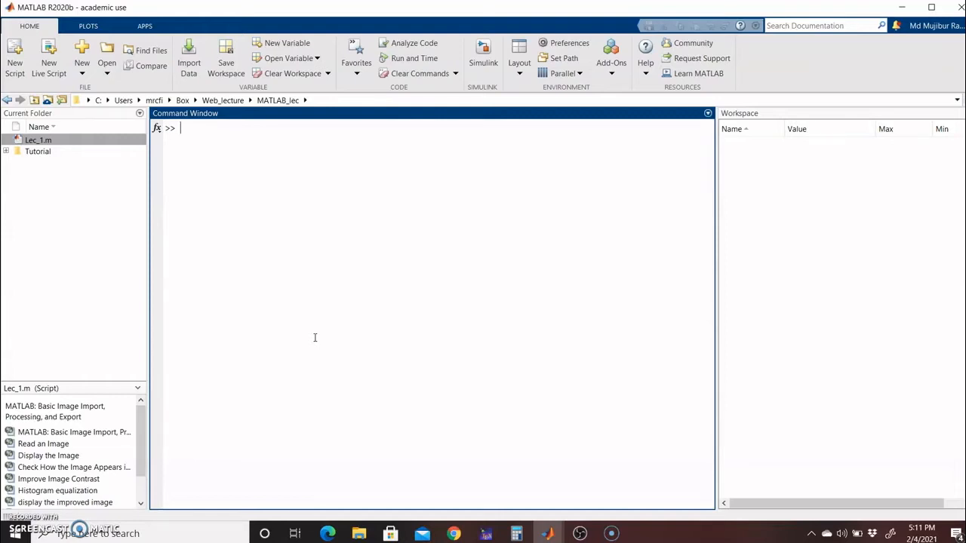
# Read pout.tif into variable I with imread and check it in the Workspace as a 291x240 uint8 array.
pyautogui.write('I = i')
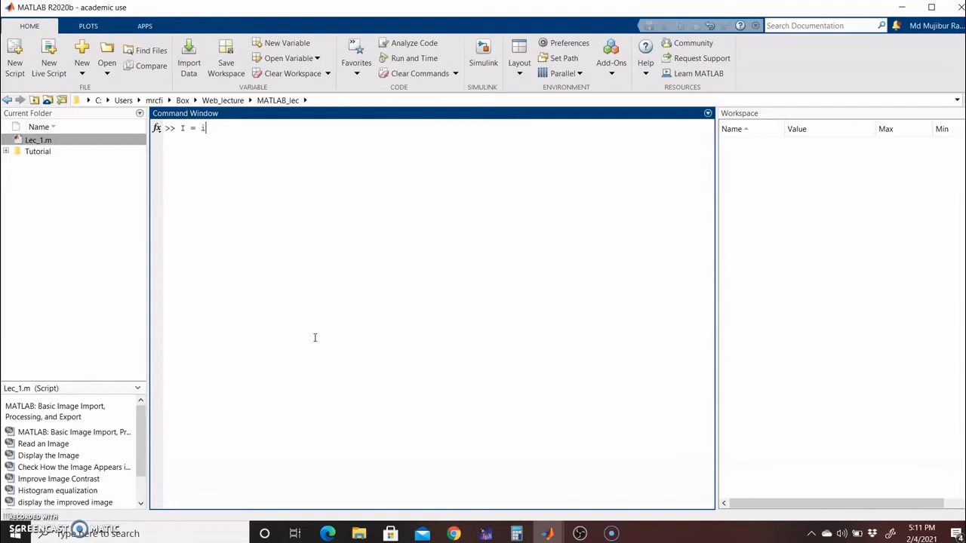
pyautogui.write('mread')
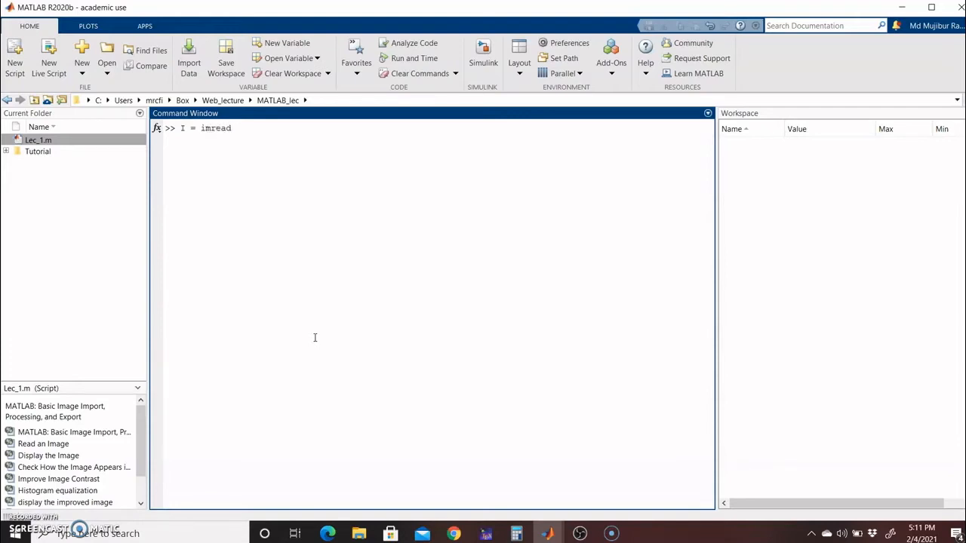
pyautogui.write("('pou")
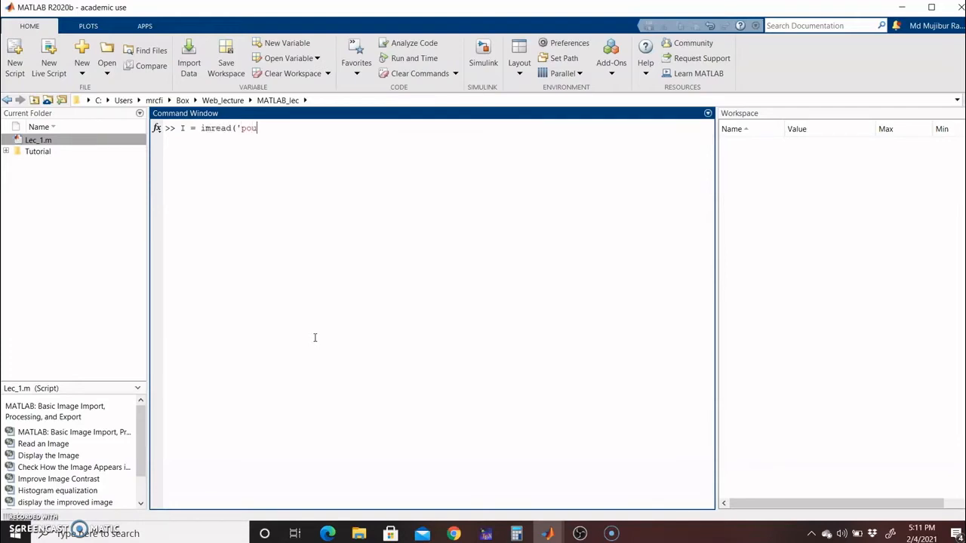
pyautogui.write('t.')
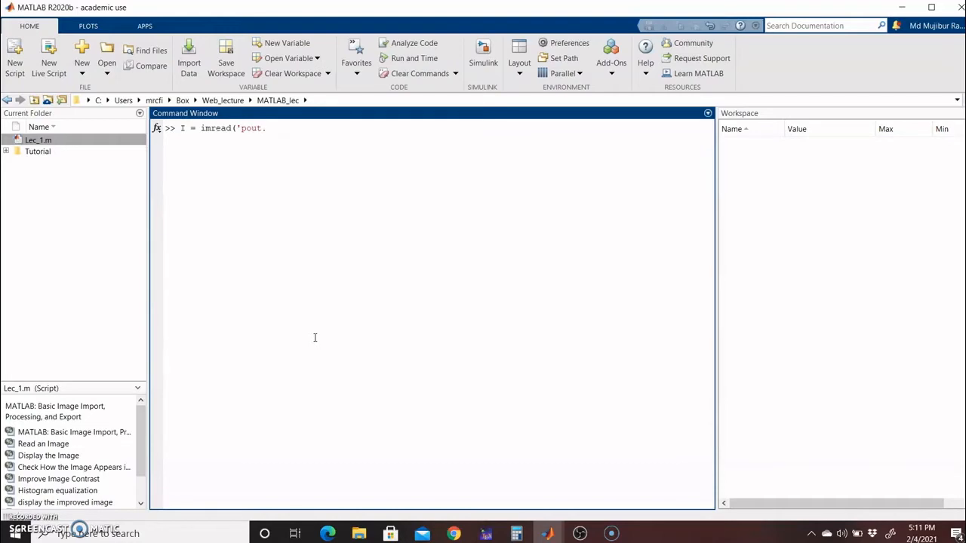
pyautogui.write("tif')")
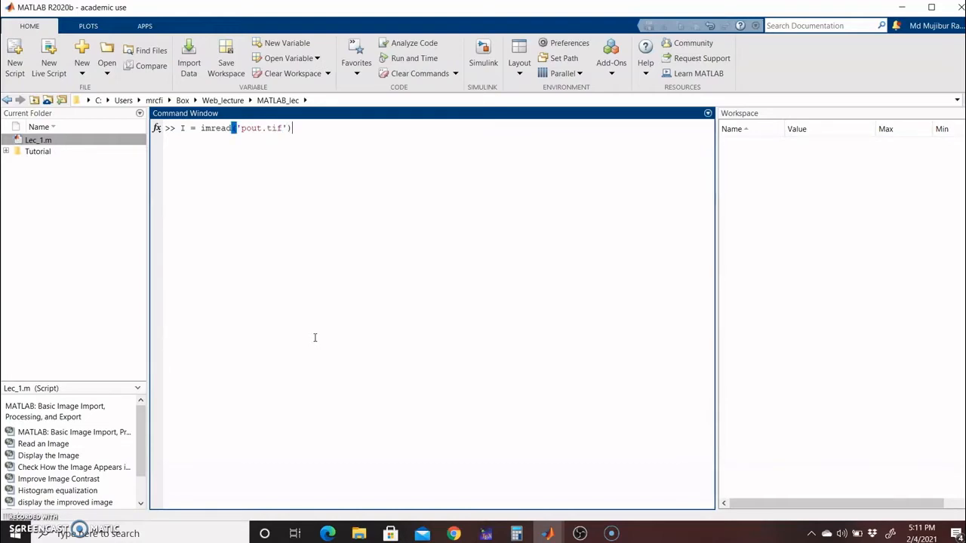
pyautogui.press('enter')
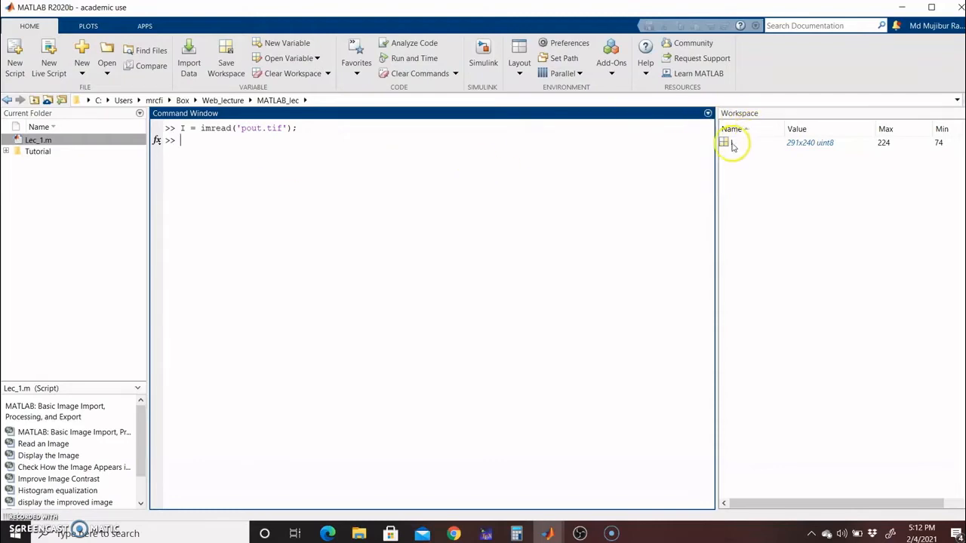
pyautogui.click(725, 142)
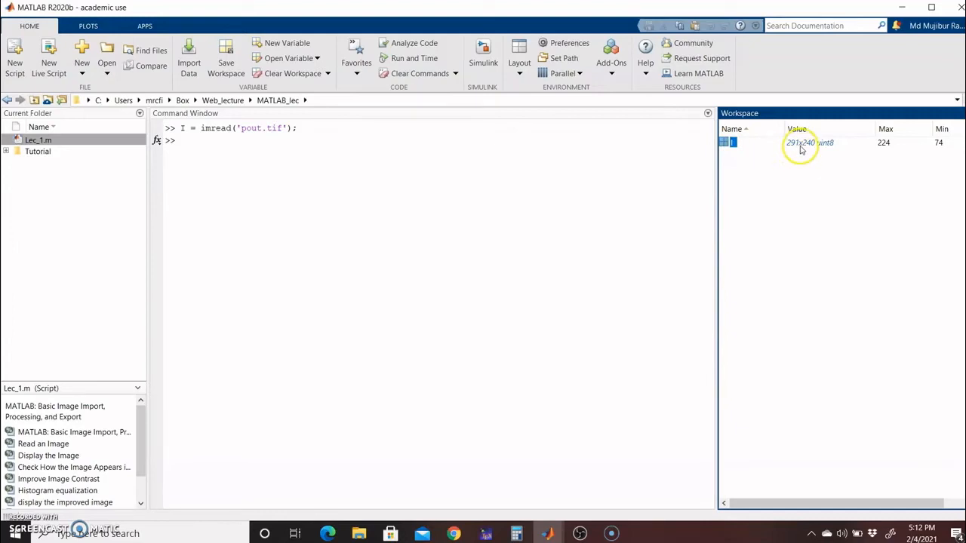
pyautogui.click(808, 142)
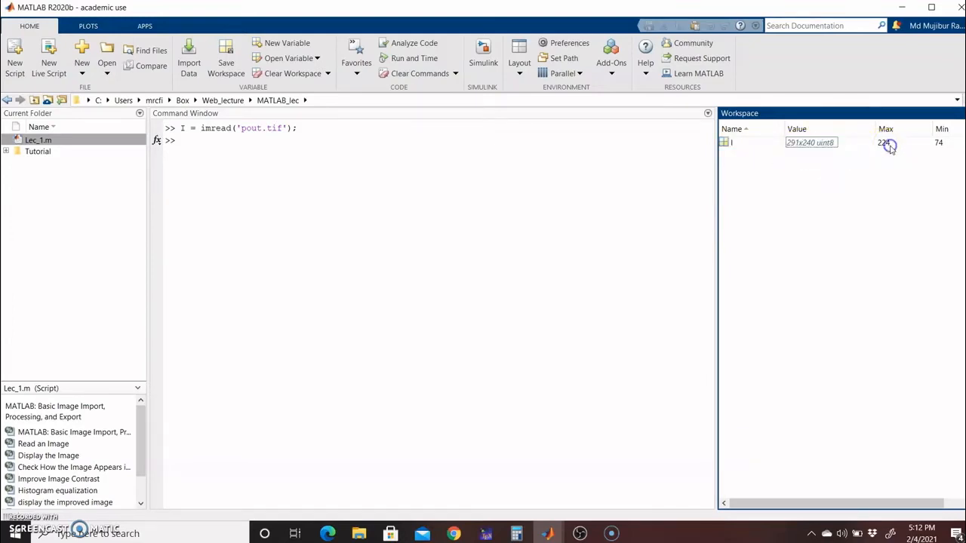
pyautogui.moveTo(926, 146)
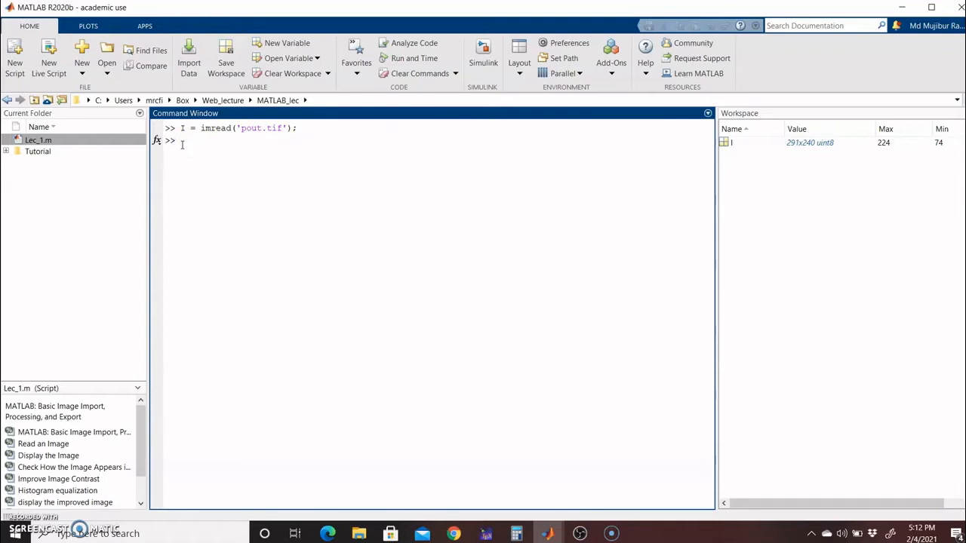
# Run whos I to report I as a 291x240 uint8 array using 69840 bytes.
pyautogui.write('v')
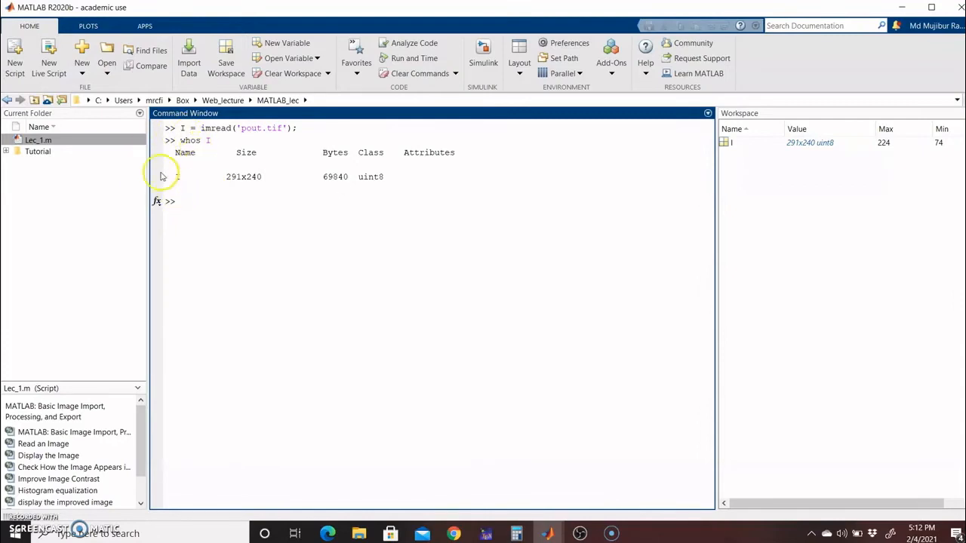
pyautogui.moveTo(308, 225)
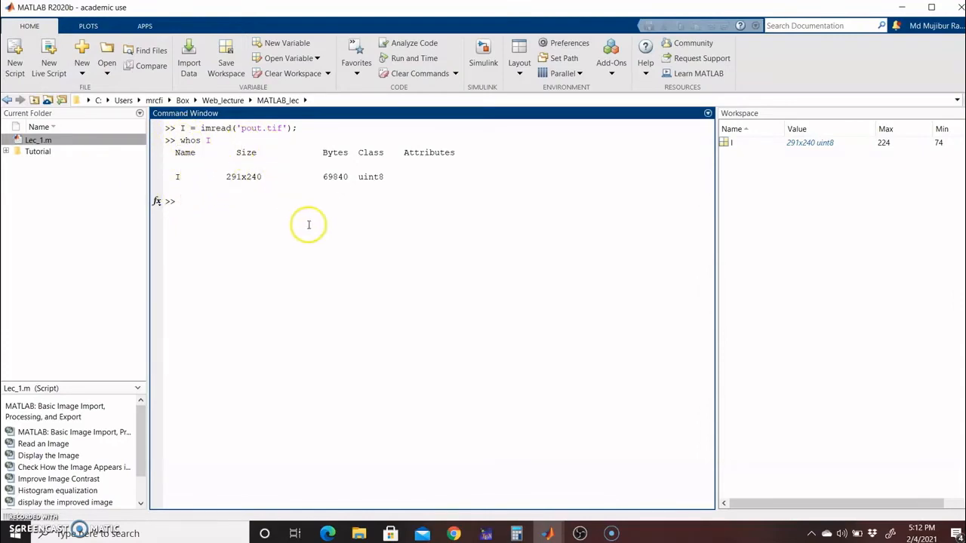
pyautogui.moveTo(339, 151)
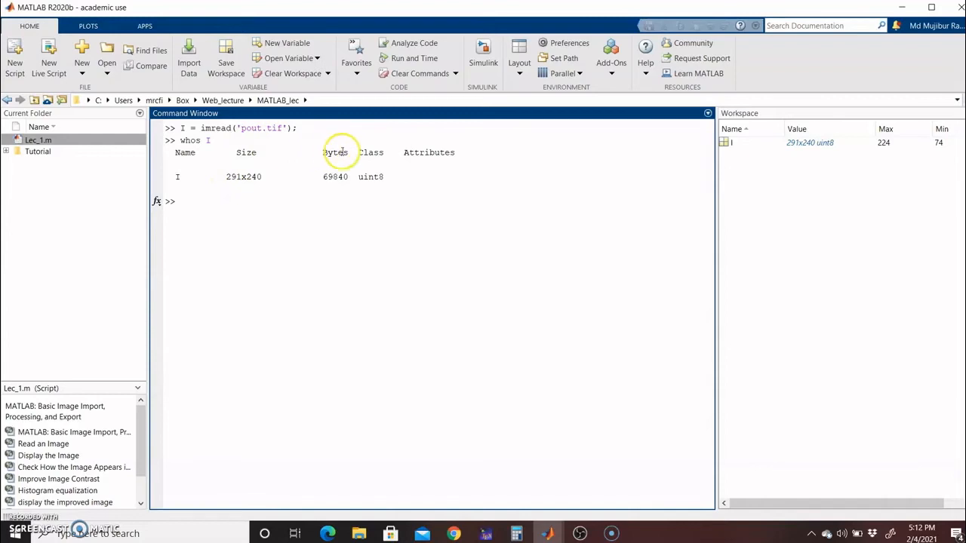
pyautogui.moveTo(380, 177)
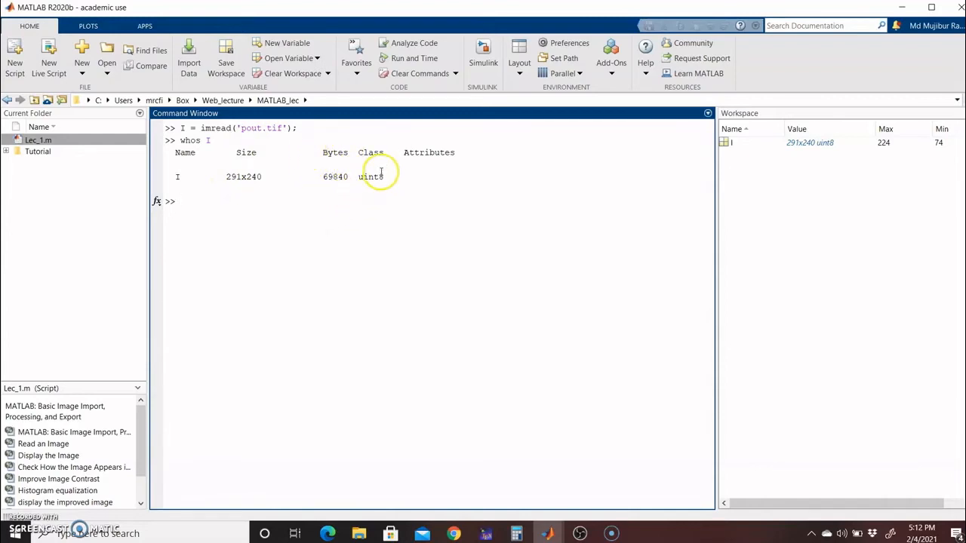
pyautogui.moveTo(187, 241)
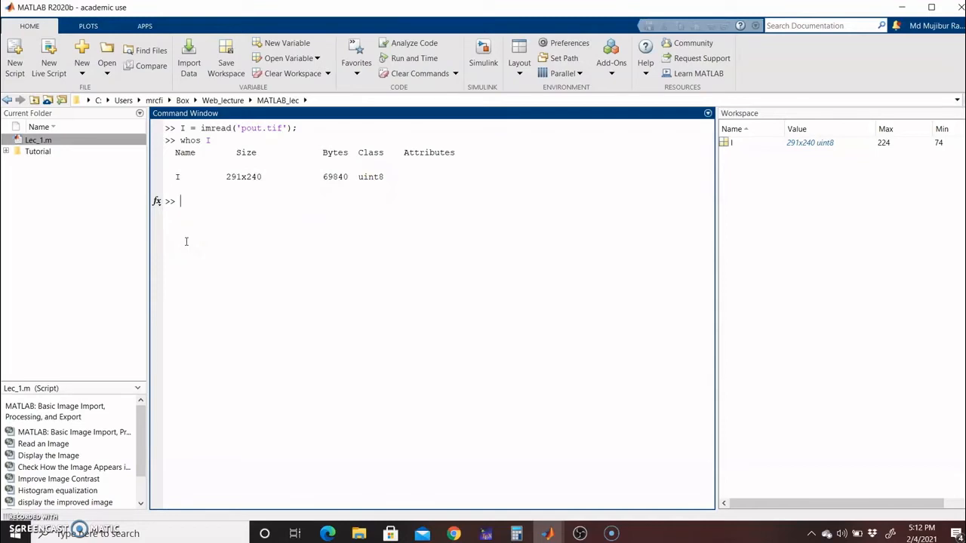
# Show the pout image in a new figure window with figure;imshow(I).
pyautogui.write('figure;i')
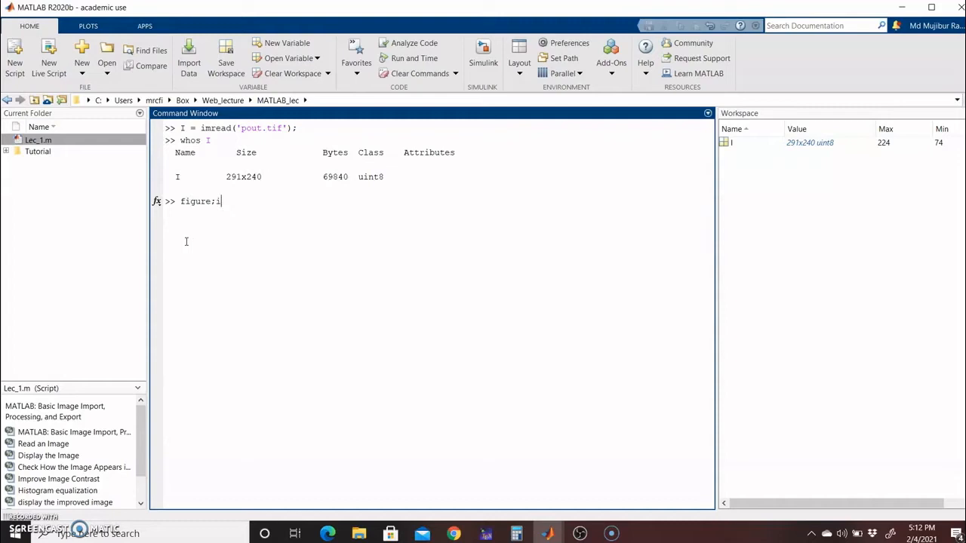
pyautogui.write('mshow(I')
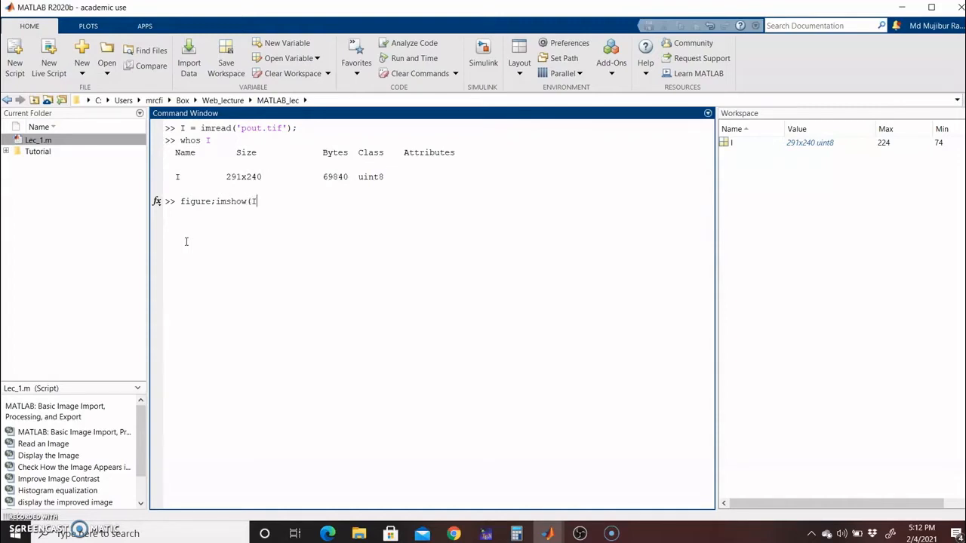
pyautogui.press('enter')
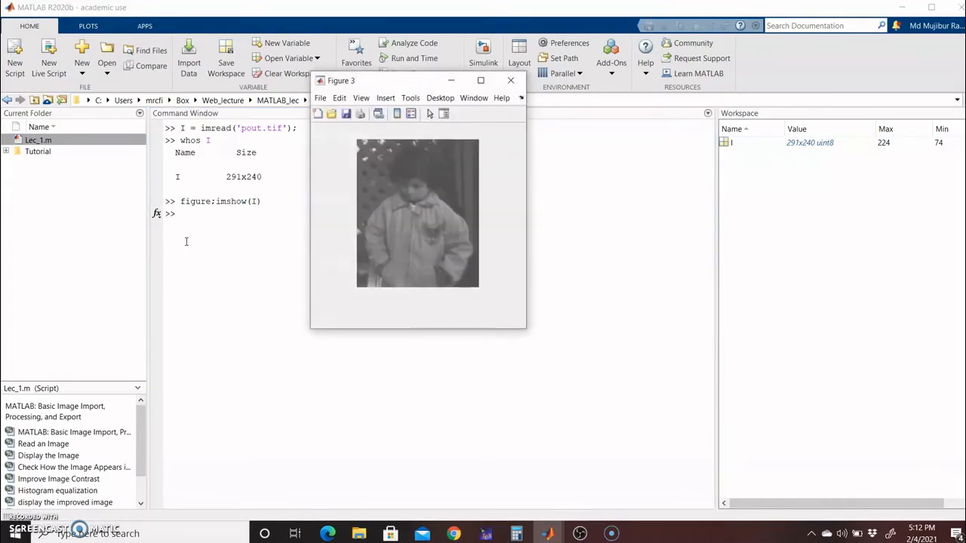
pyautogui.moveTo(275, 301)
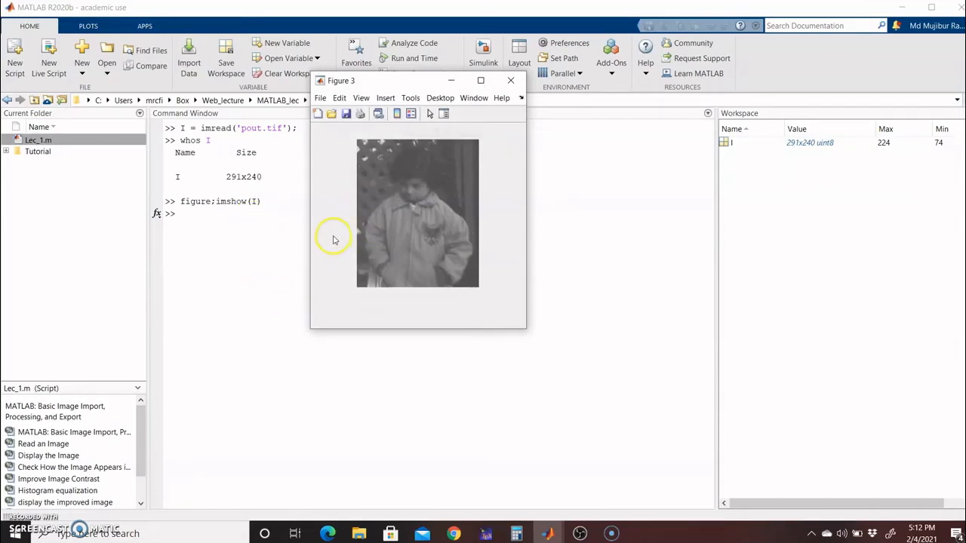
pyautogui.moveTo(305, 244)
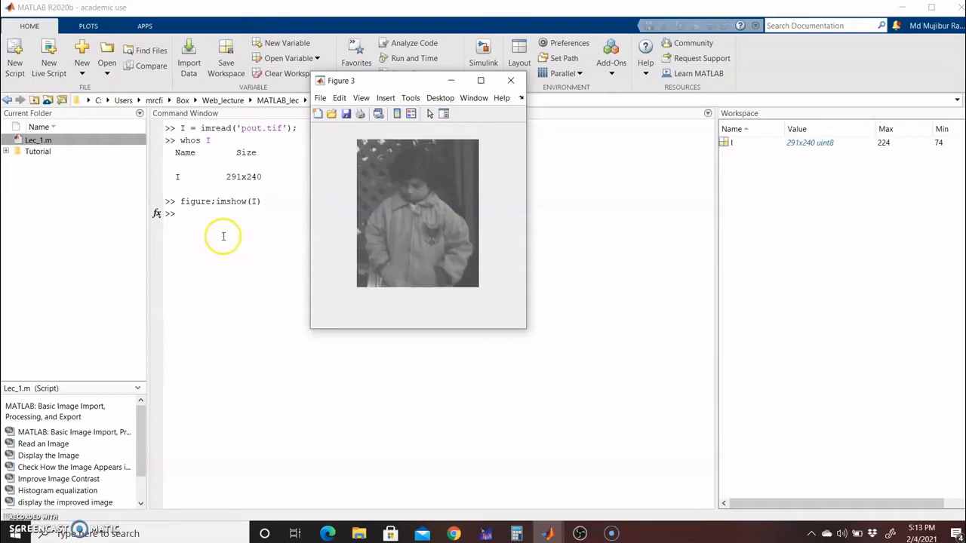
# Plot the intensity histogram of I in a new figure with figure;imhist(I).
pyautogui.write('fi')
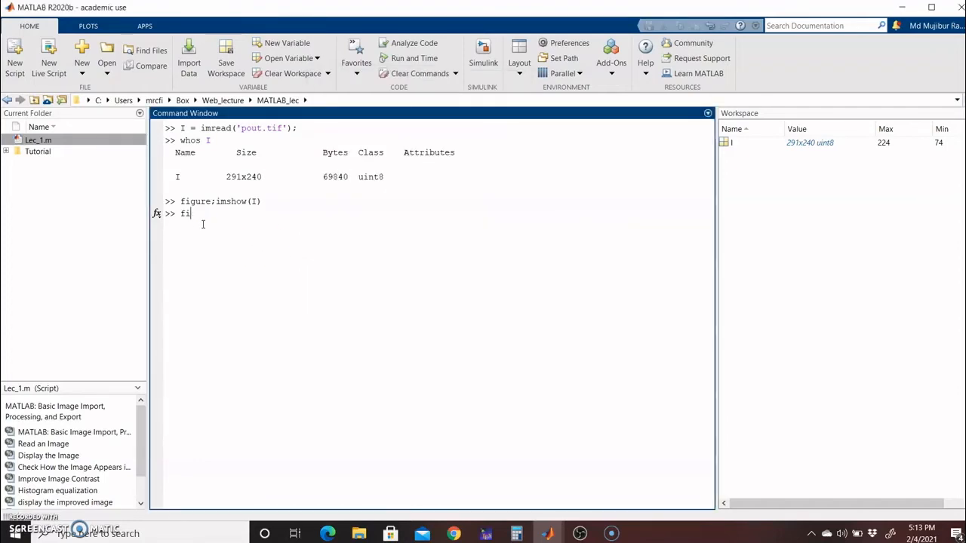
pyautogui.write('gure')
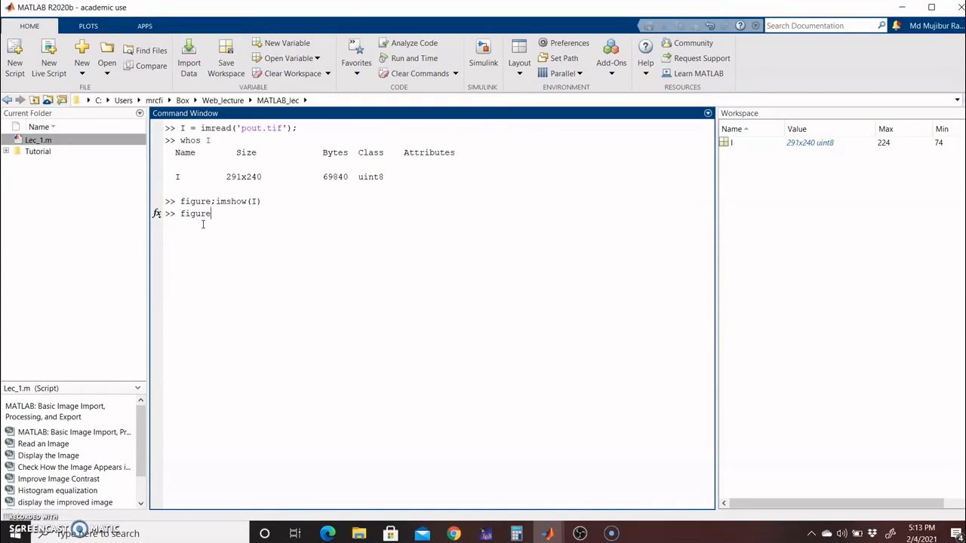
pyautogui.write(';imhist')
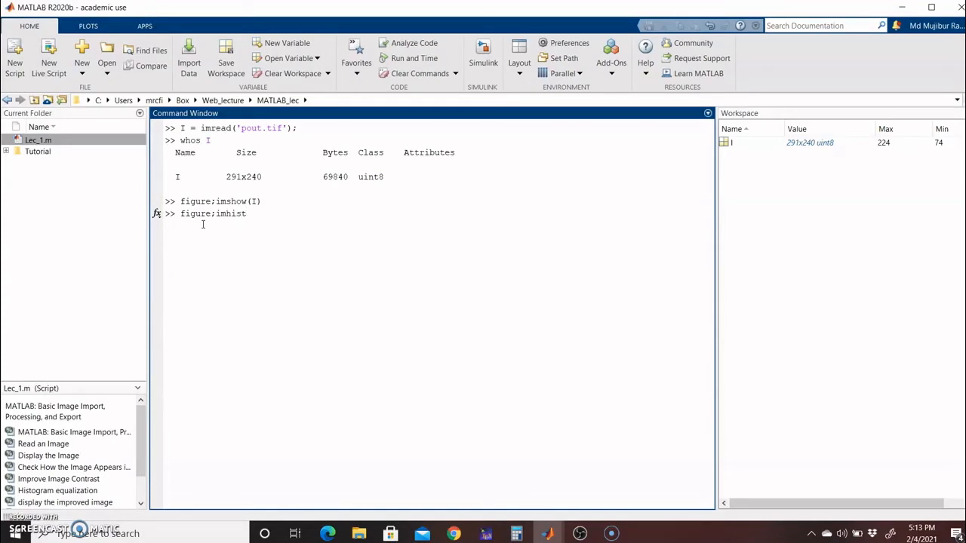
pyautogui.write('(I)')
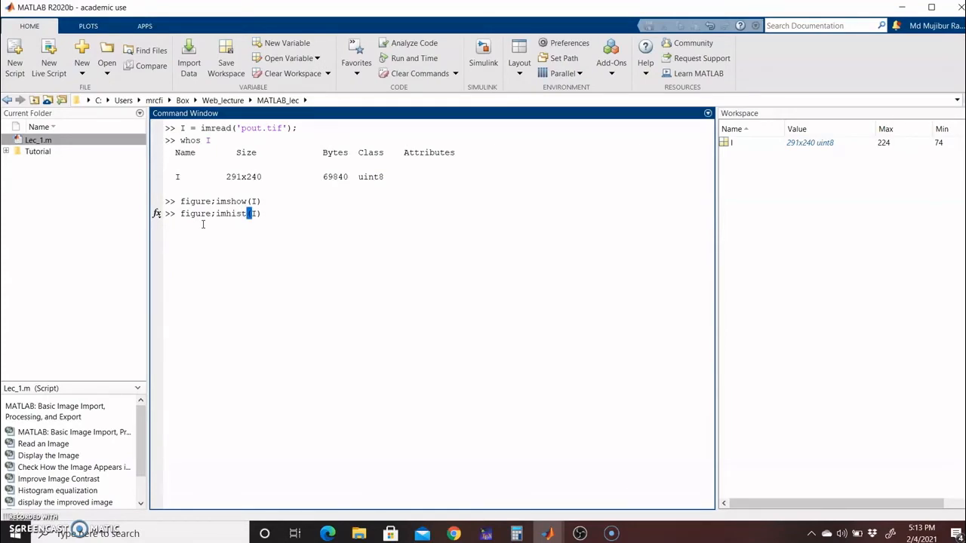
pyautogui.press('enter')
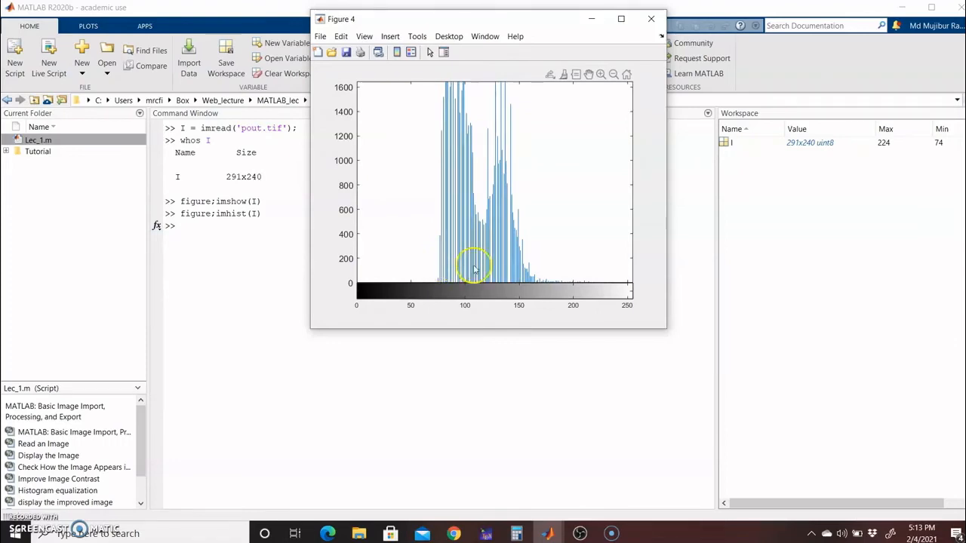
pyautogui.moveTo(431, 264)
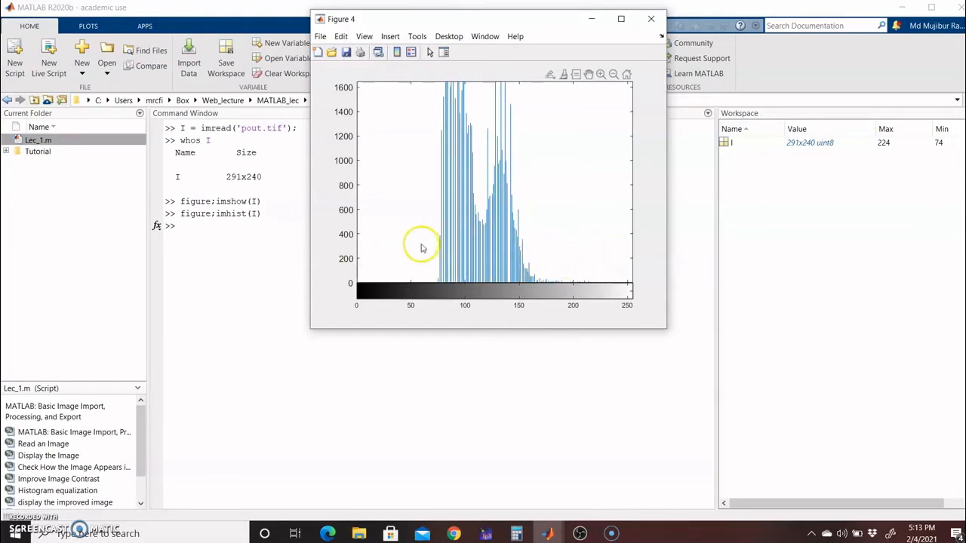
pyautogui.moveTo(598, 268)
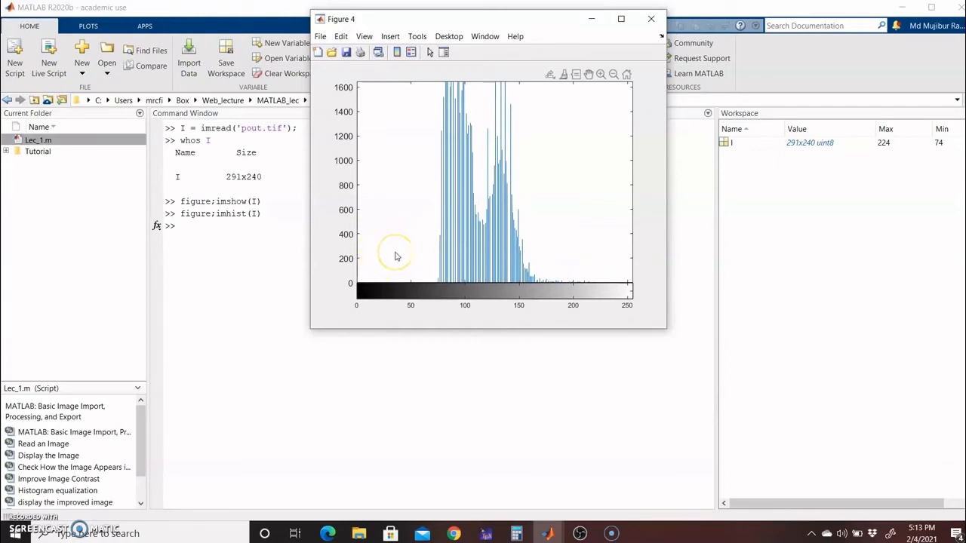
pyautogui.moveTo(395, 255)
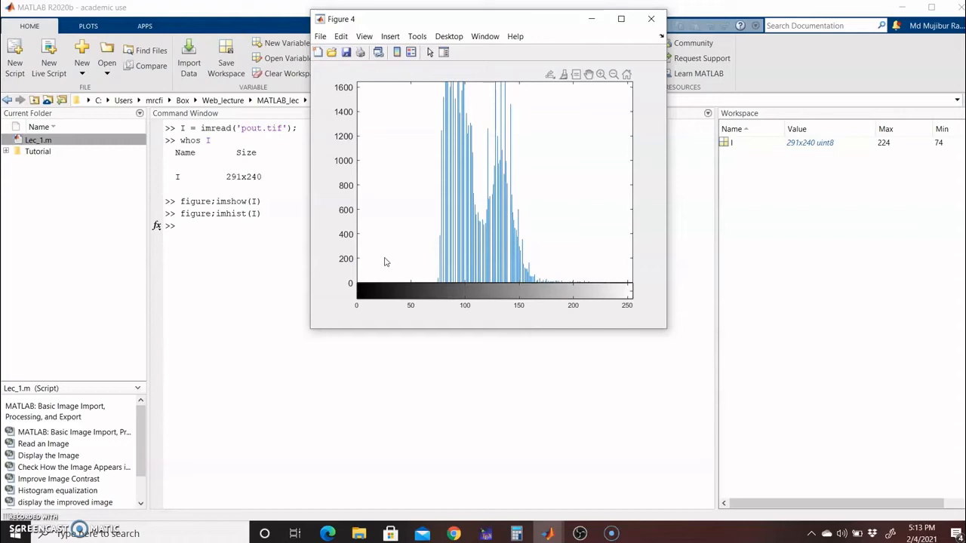
# Compute the histogram-equalized image I2 = histeq(I).
pyautogui.click(650, 18)
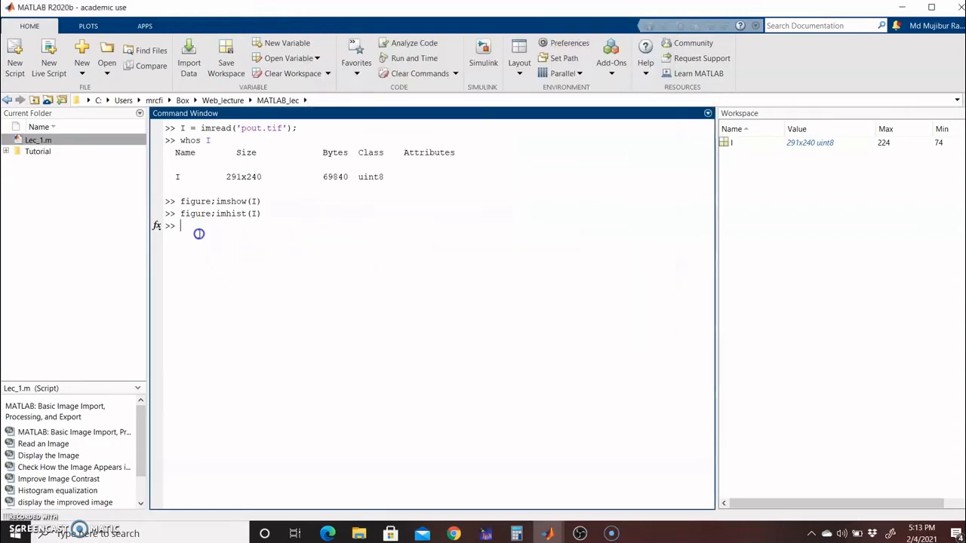
pyautogui.write('I2 =')
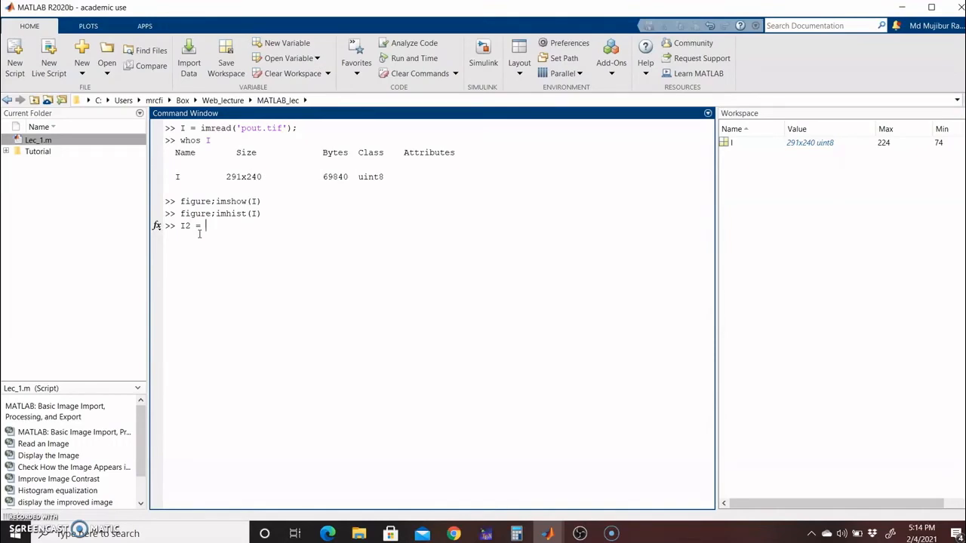
pyautogui.write('histeq')
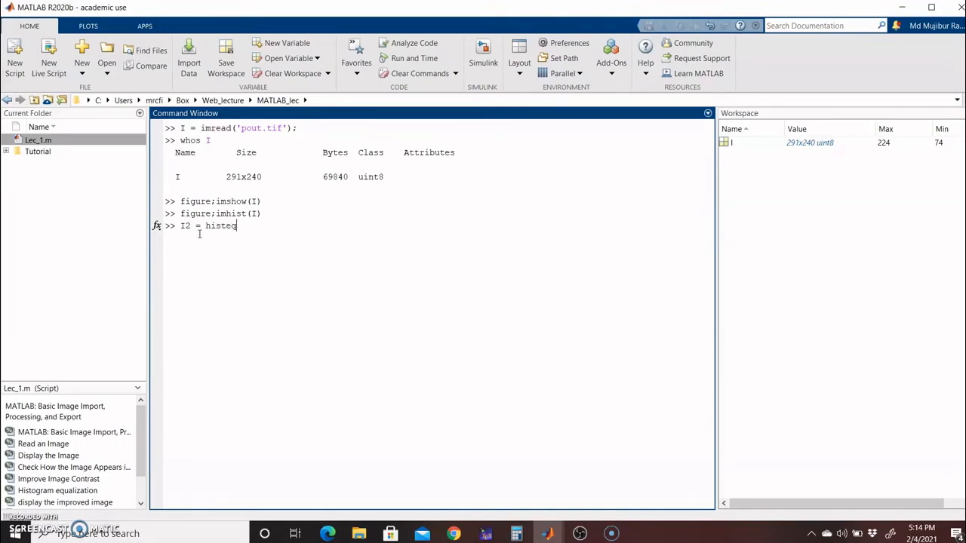
pyautogui.write('q(I)')
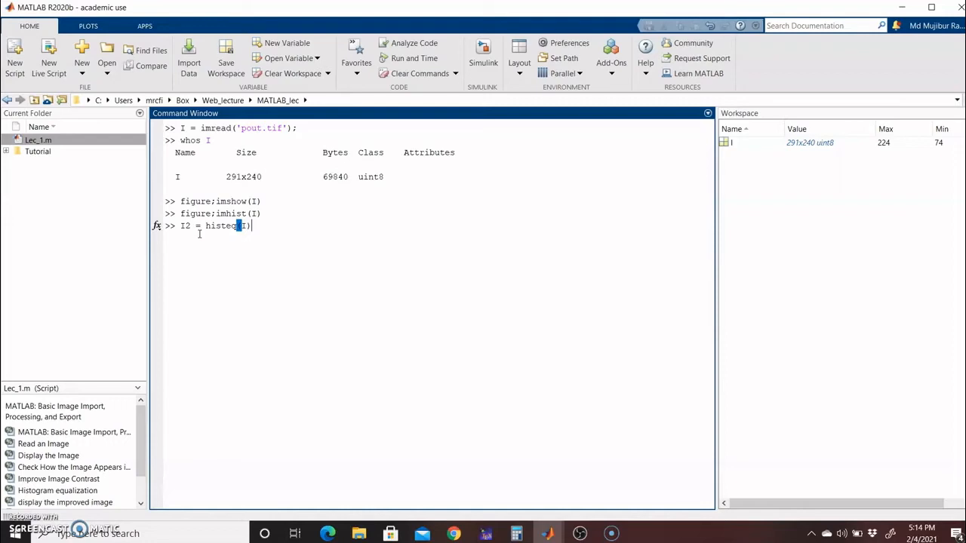
pyautogui.write(';')
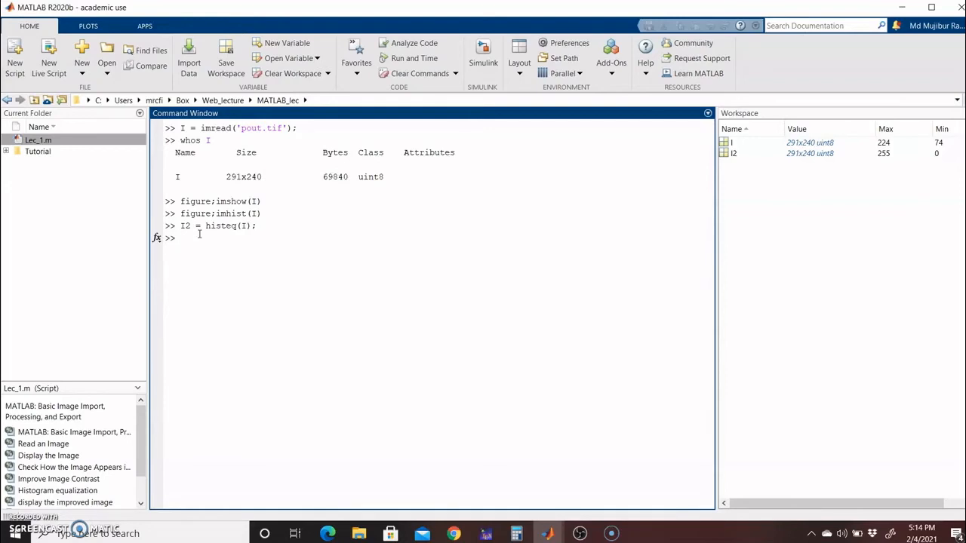
# Plot the histogram of I2 in a new figure with figure;imhist(I2).
pyautogui.write('figure;')
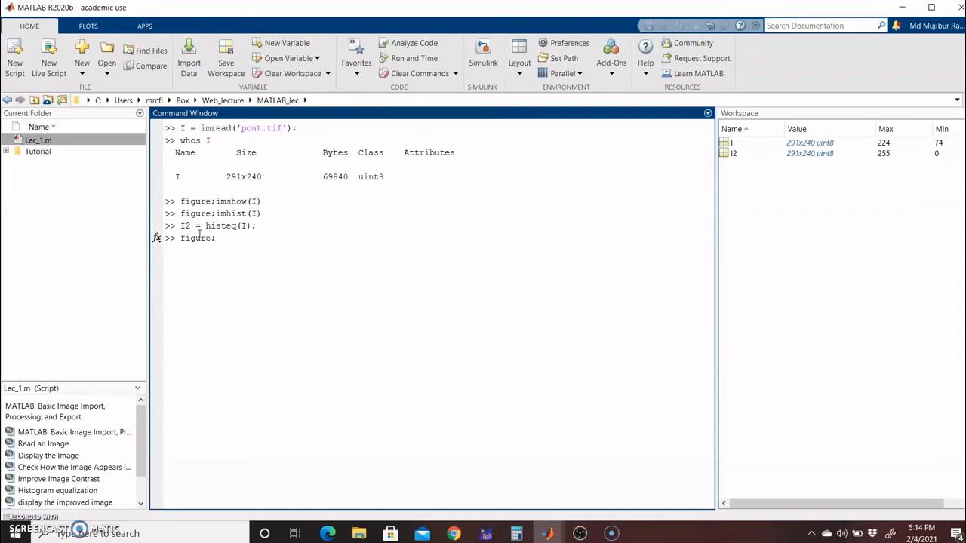
pyautogui.write('imhist')
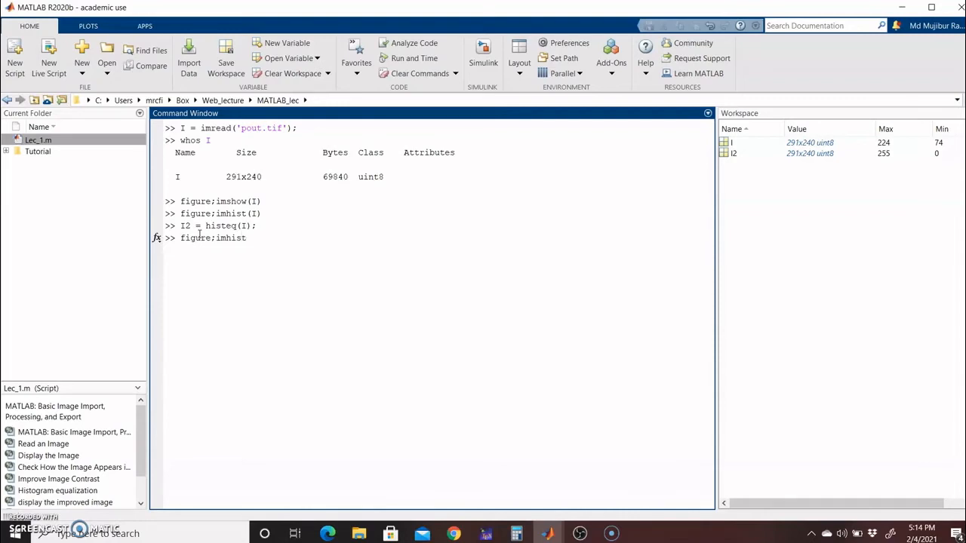
pyautogui.write('(I2)')
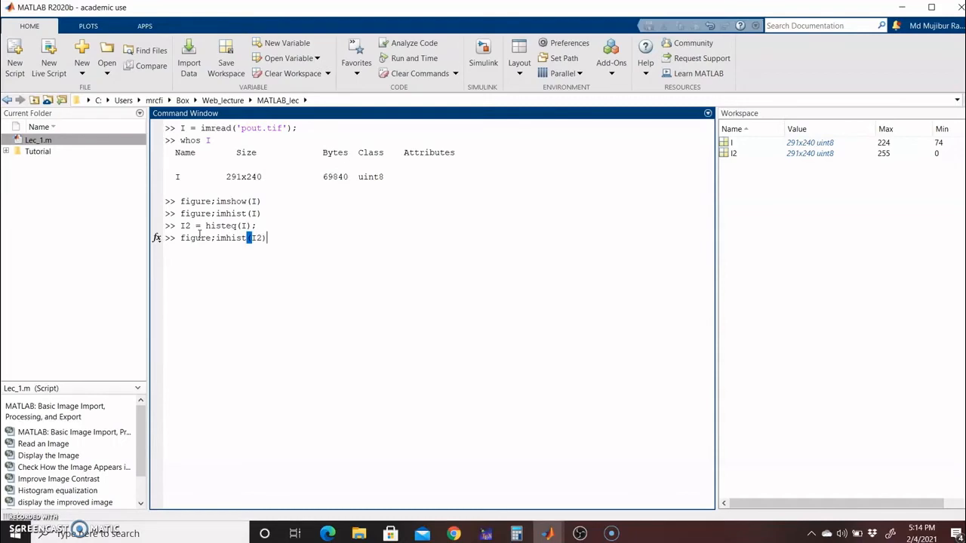
pyautogui.press('enter')
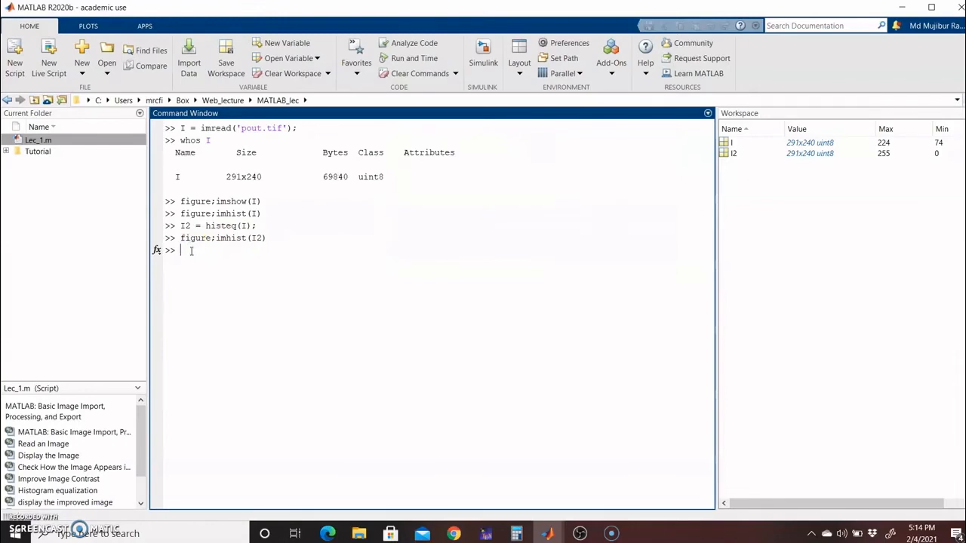
# Show the equalized image I2 in a new figure with figure;imshow(I2).
pyautogui.write('figure')
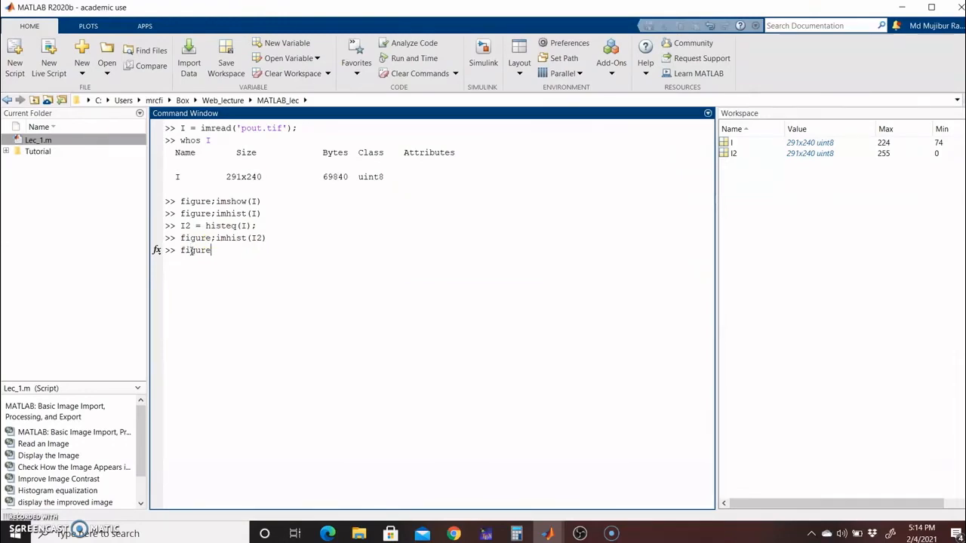
pyautogui.write(';imshow(I2')
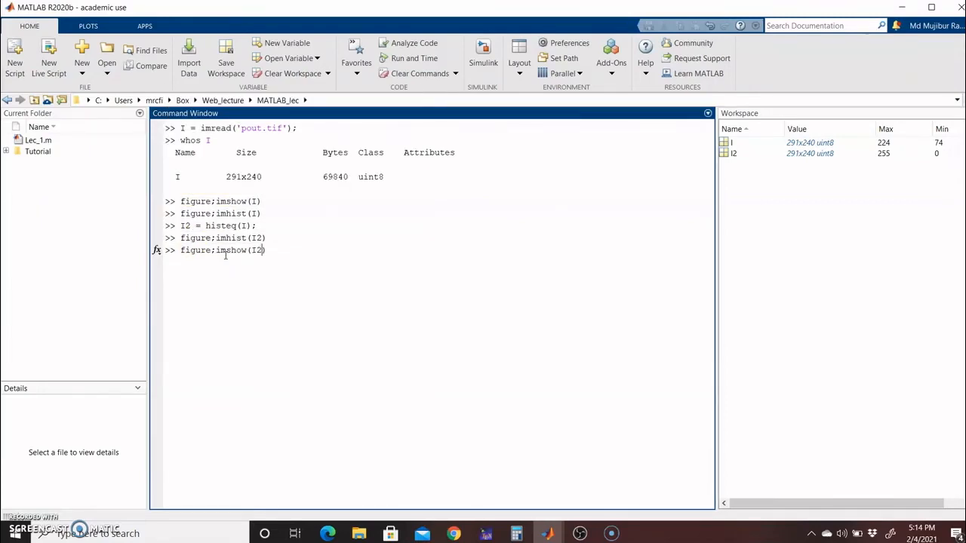
pyautogui.press('enter')
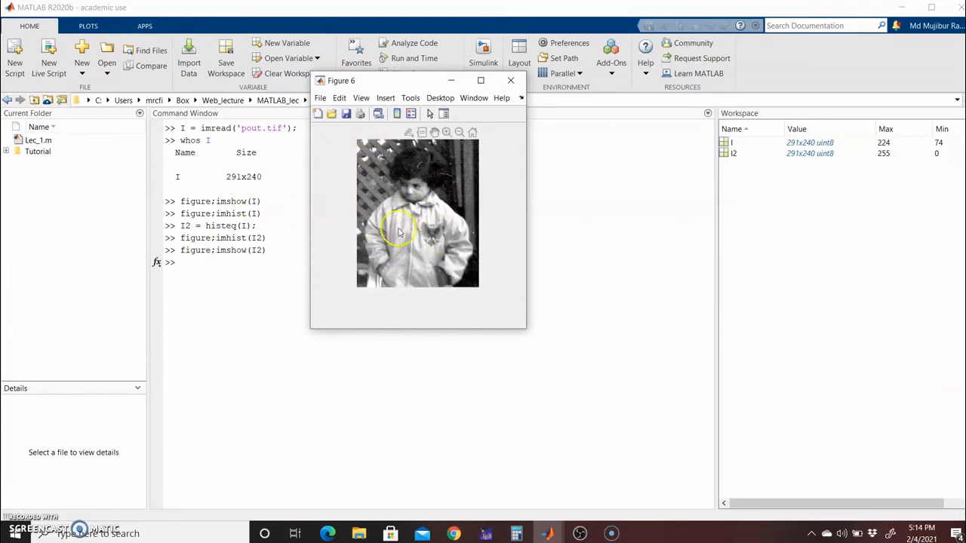
pyautogui.moveTo(421, 221)
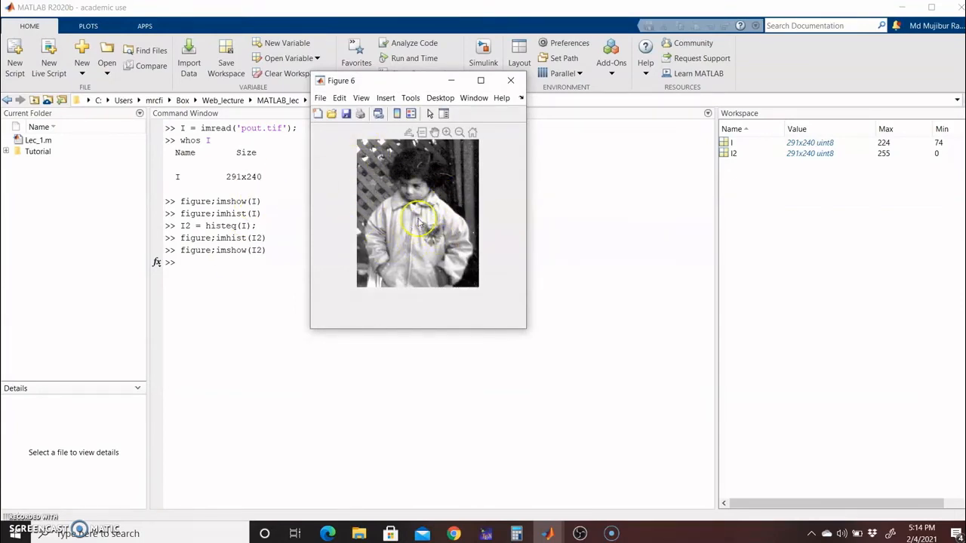
pyautogui.moveTo(399, 211)
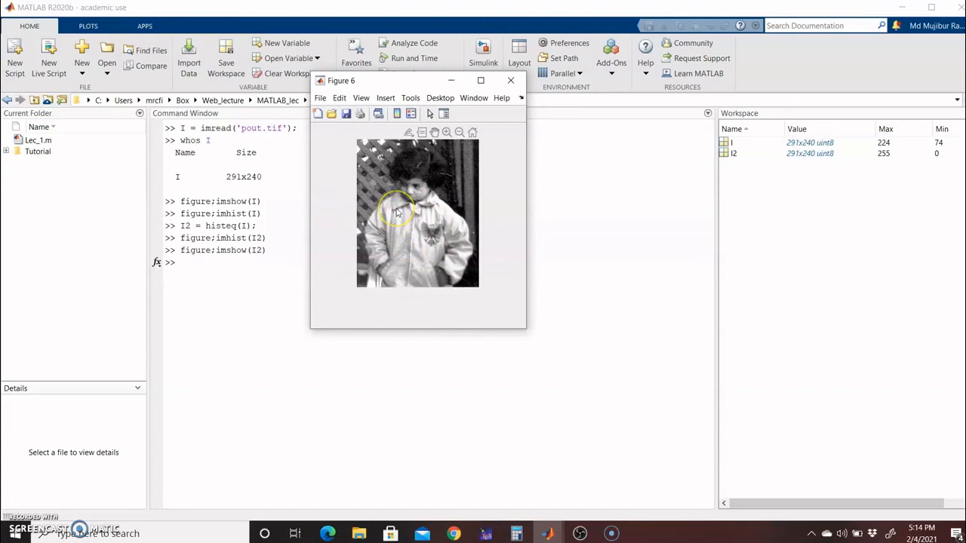
pyautogui.moveTo(398, 211)
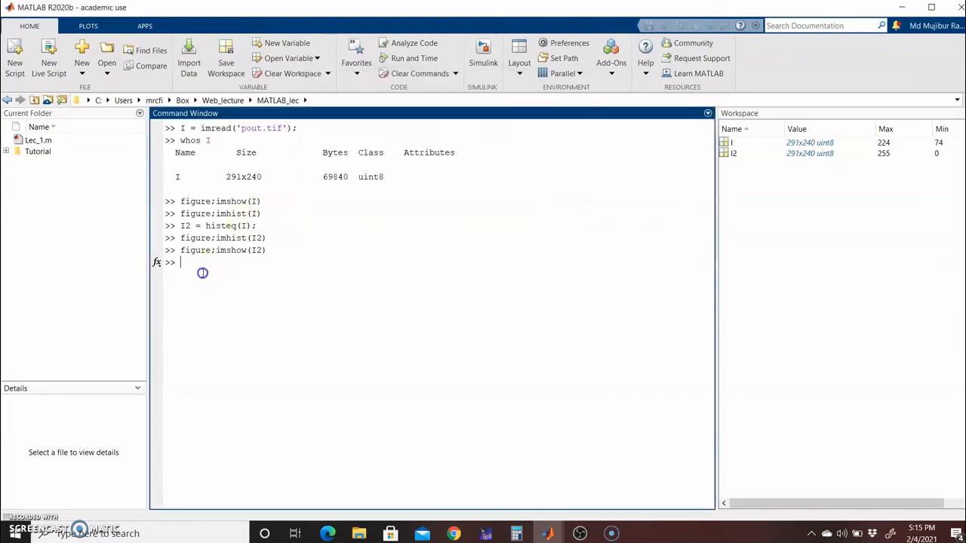
# Enter imwrite(I2,'pout2.png') to save the equalized image as pout2.png.
pyautogui.write('imwri')
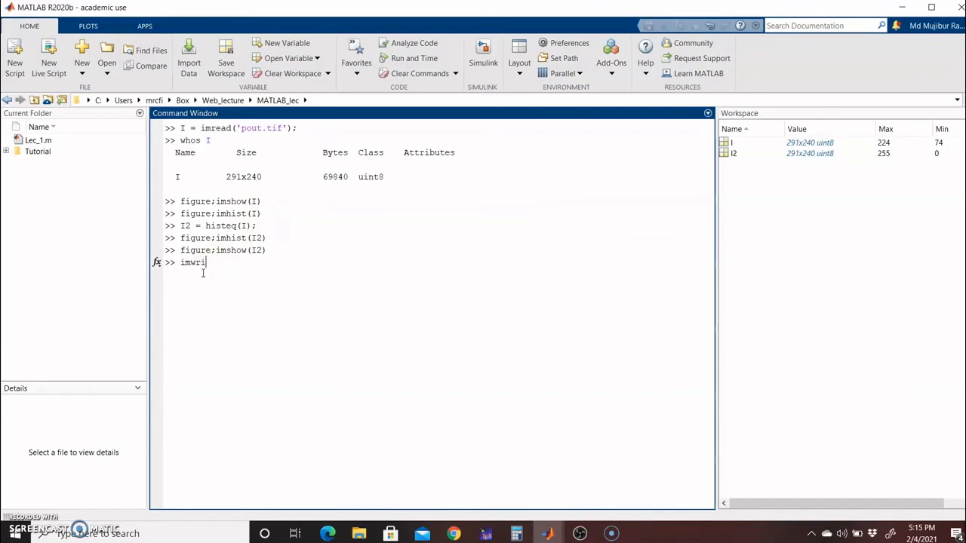
pyautogui.write('te(I')
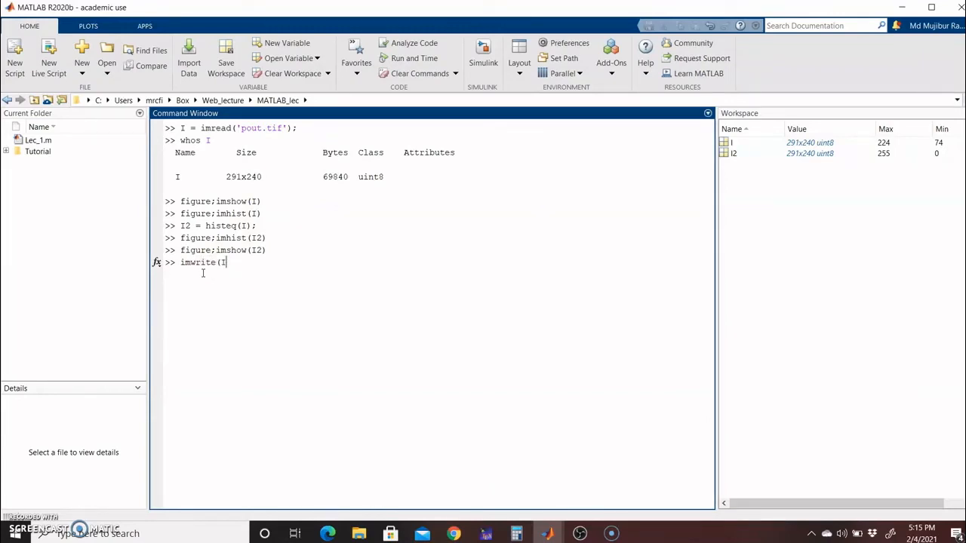
pyautogui.write('2,')
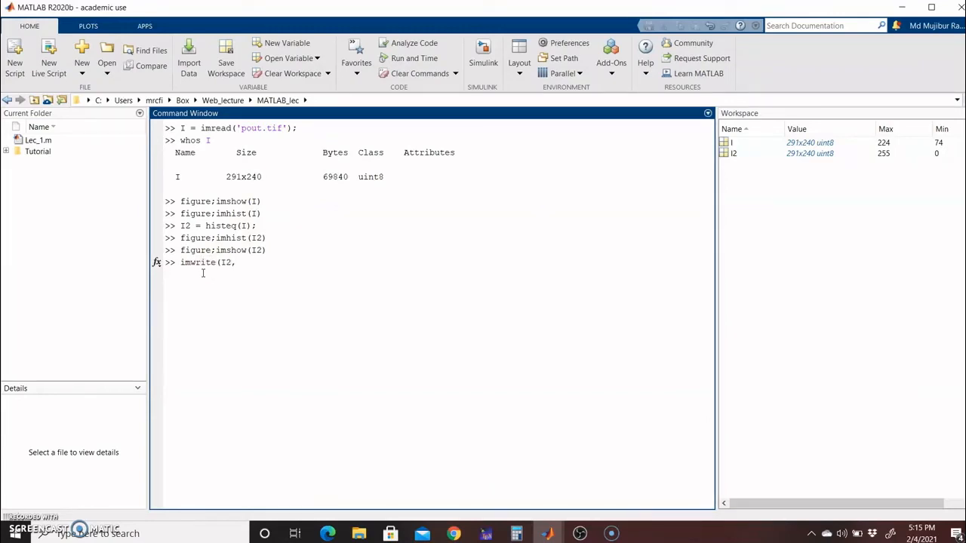
pyautogui.write("'")
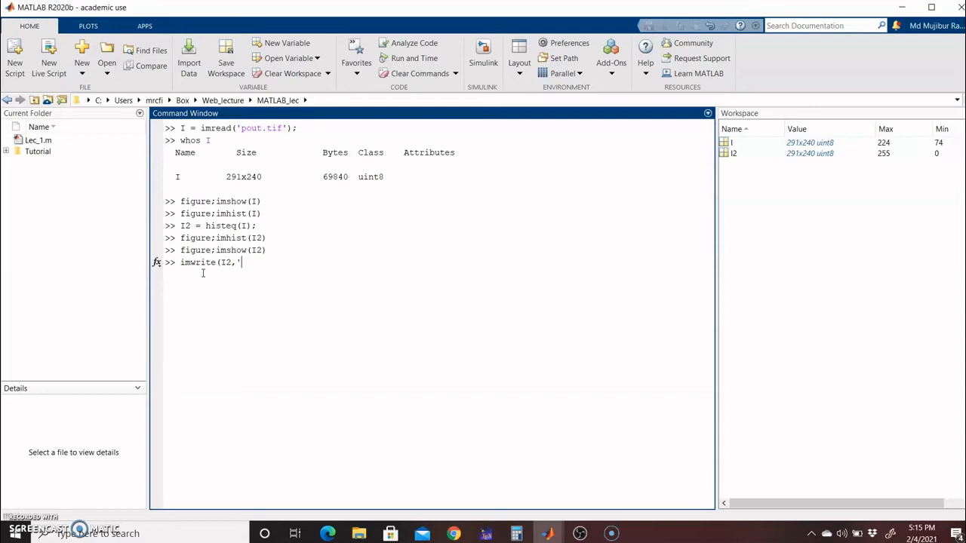
pyautogui.write('pout')
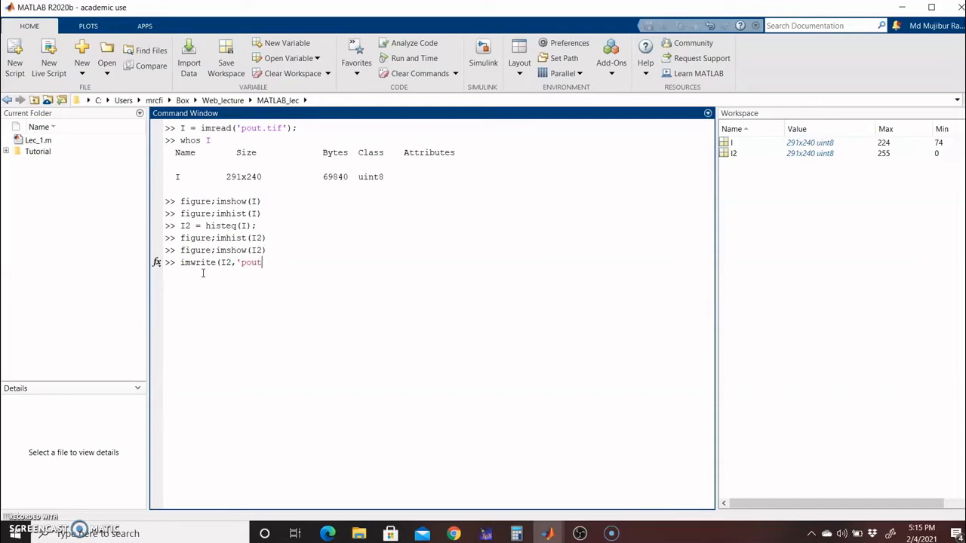
pyautogui.write('2.p')
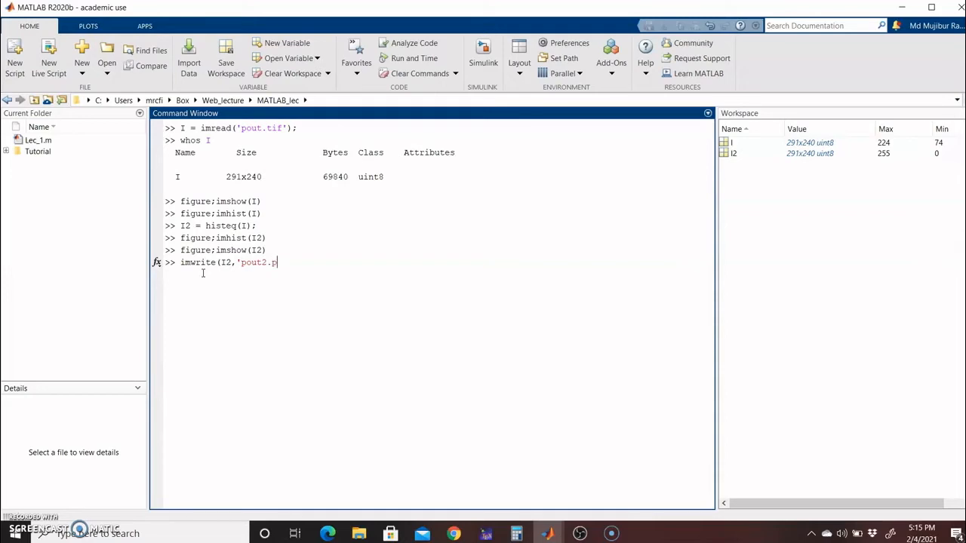
pyautogui.write("ng')")
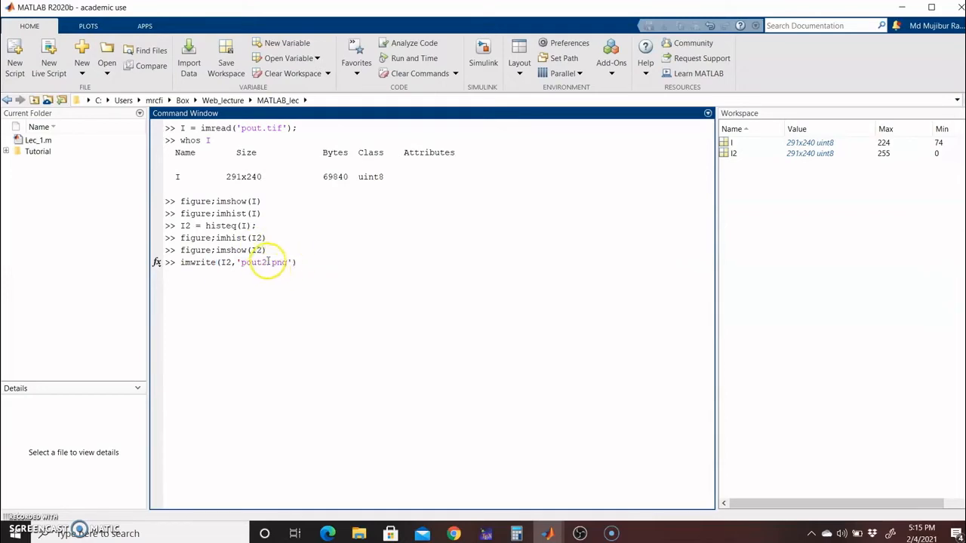
pyautogui.moveTo(278, 280)
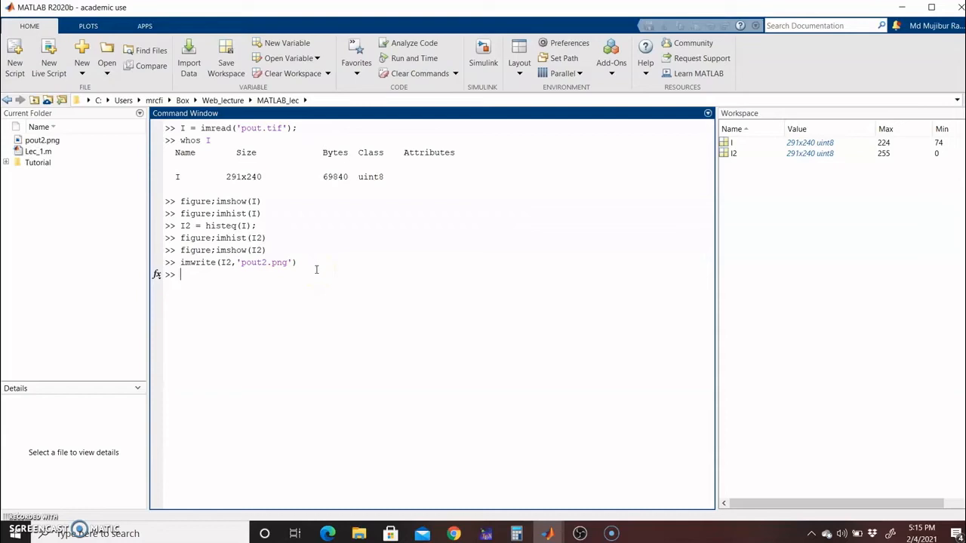
# Select pout2.png in the Current Folder to preview its thumbnail and 240 by 291 size.
pyautogui.click(42, 140)
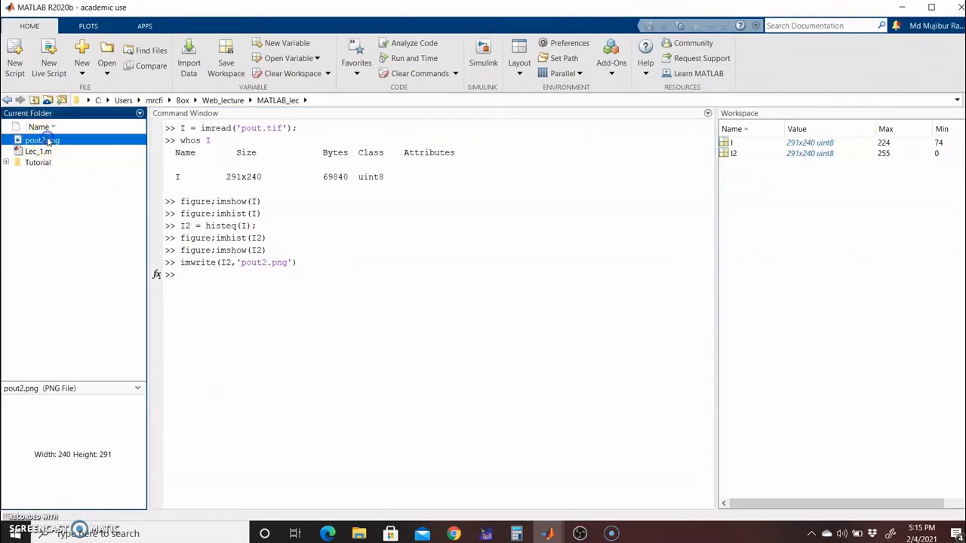
pyautogui.click(42, 140)
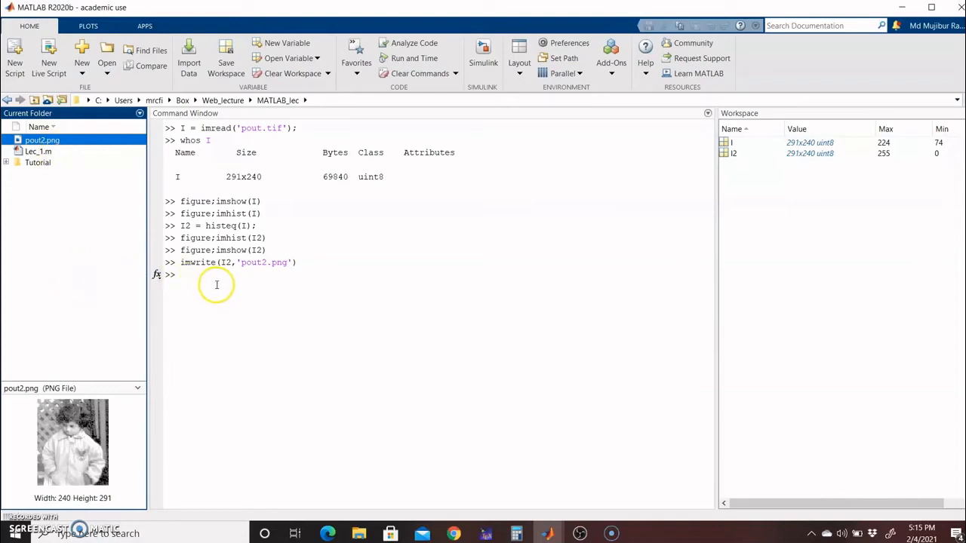
pyautogui.moveTo(217, 283)
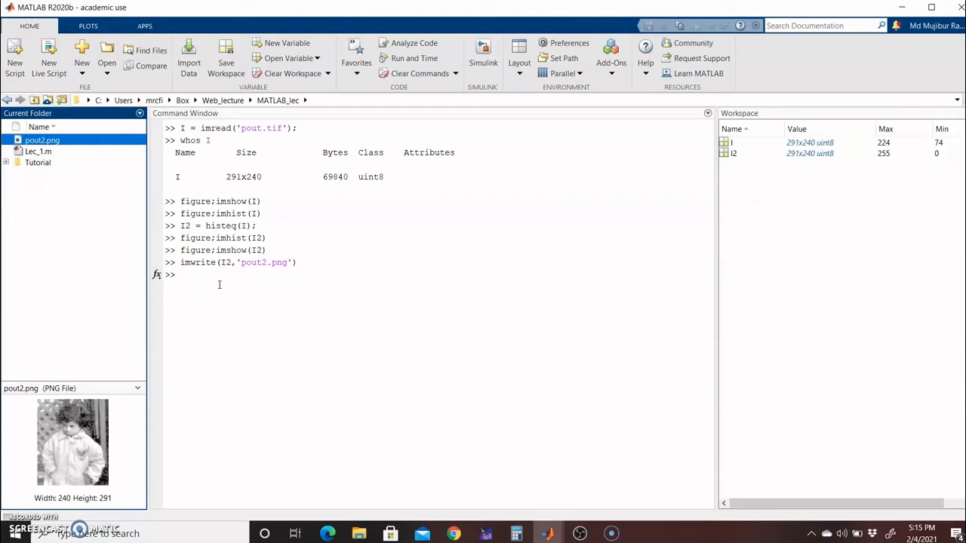
# Run imfinfo('pout2.png') to list the saved file's metadata, confirming grayscale color type.
pyautogui.write('i')
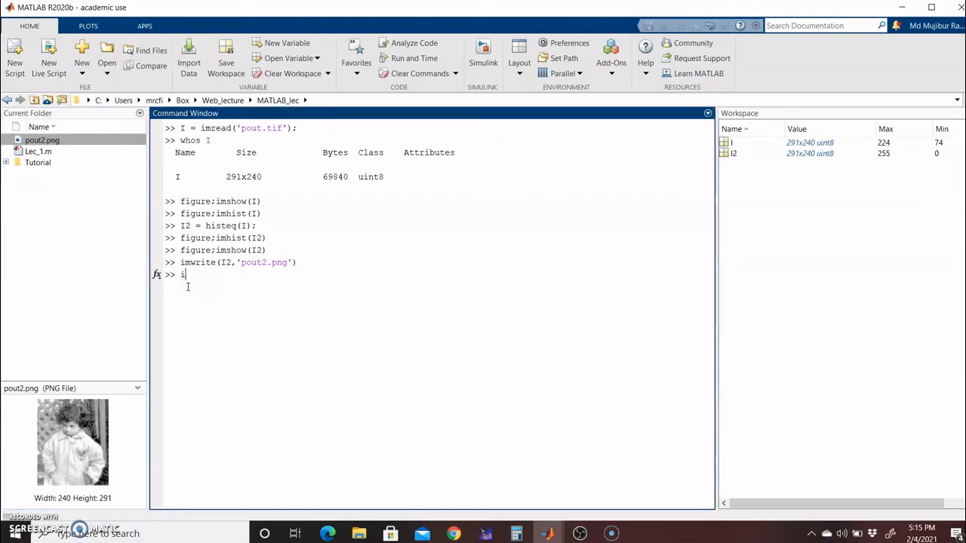
pyautogui.write('m')
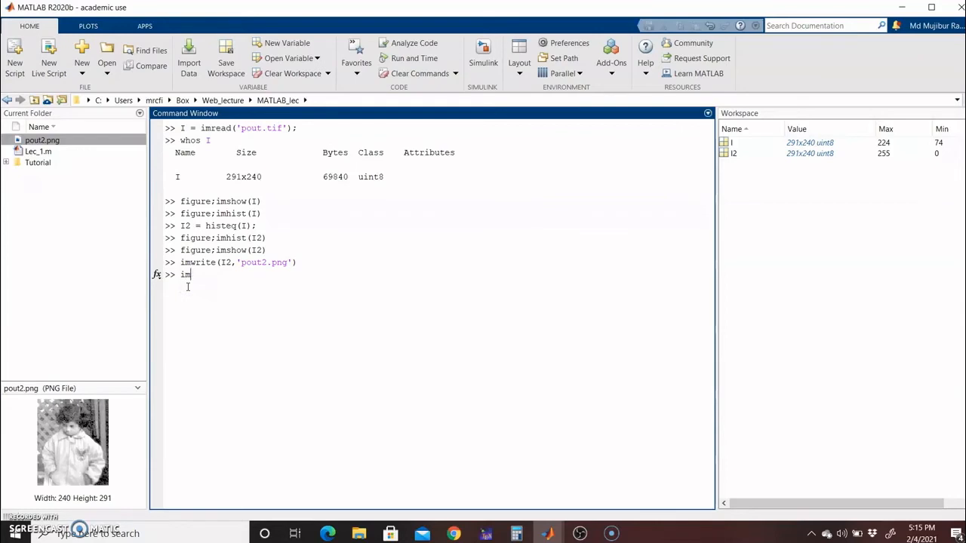
pyautogui.write('info')
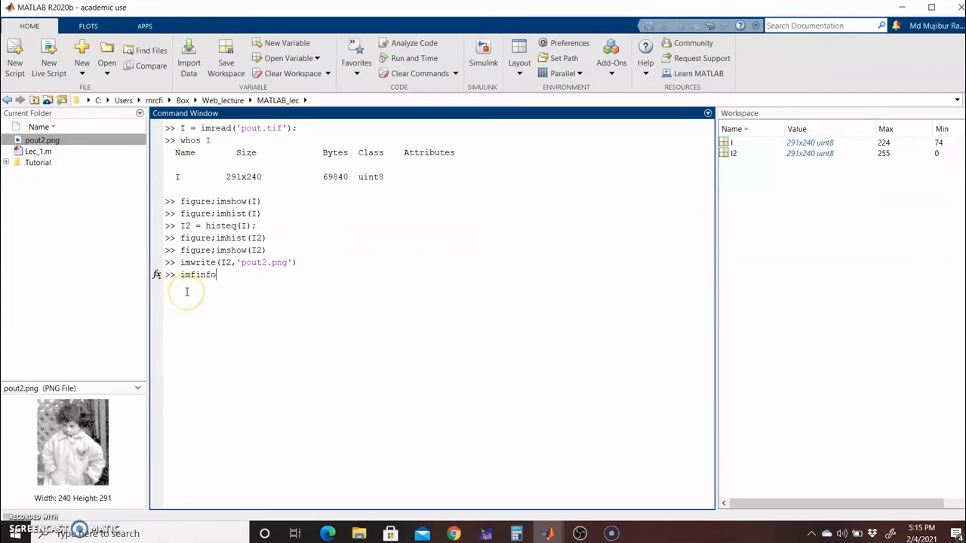
pyautogui.write("('")
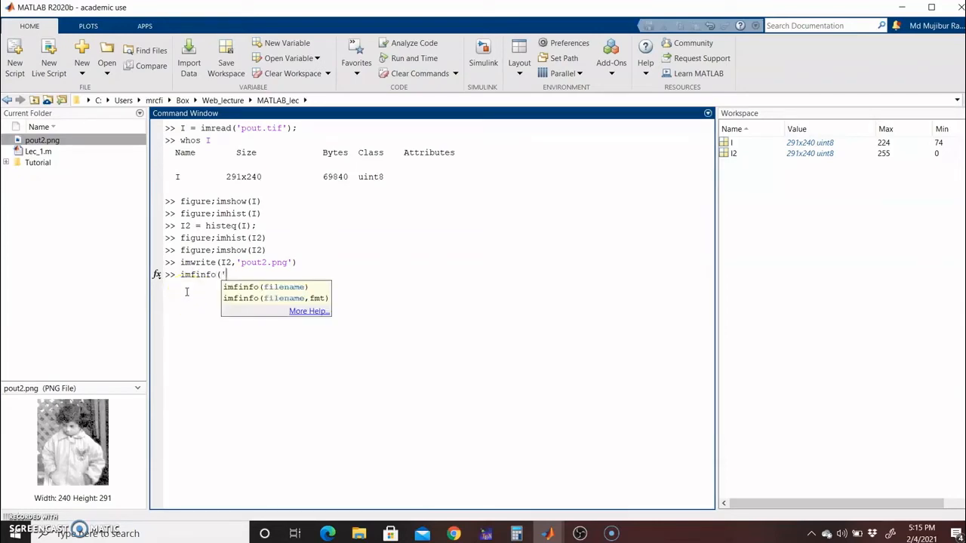
pyautogui.write('pout2.p')
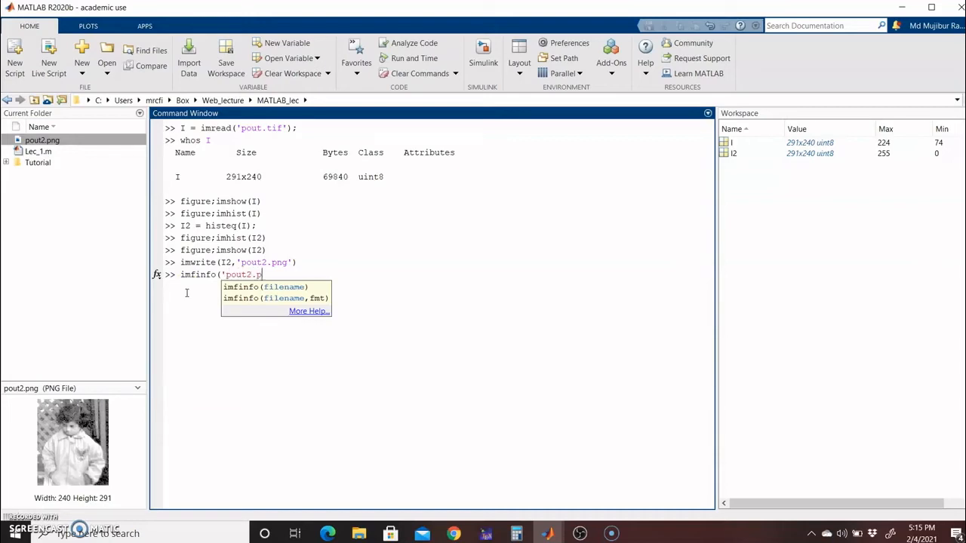
pyautogui.write("ng'")
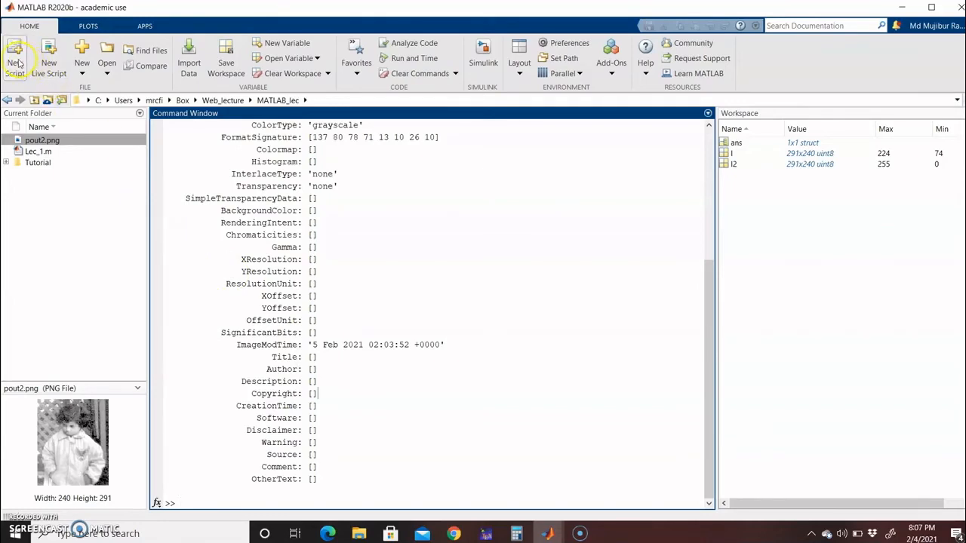
# Save the new blank script as tut1.m in the MATLAB_lec folder.
pyautogui.click(16, 57)
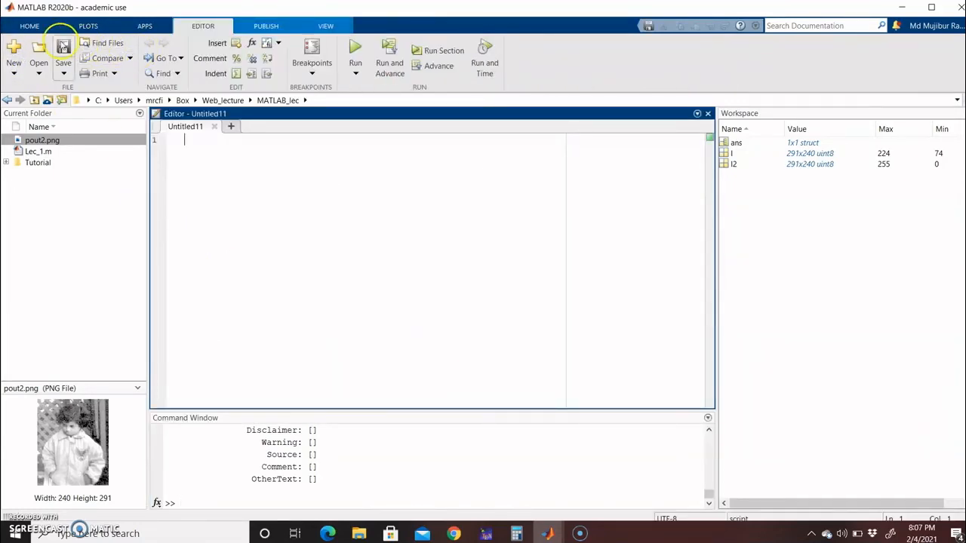
pyautogui.click(64, 48)
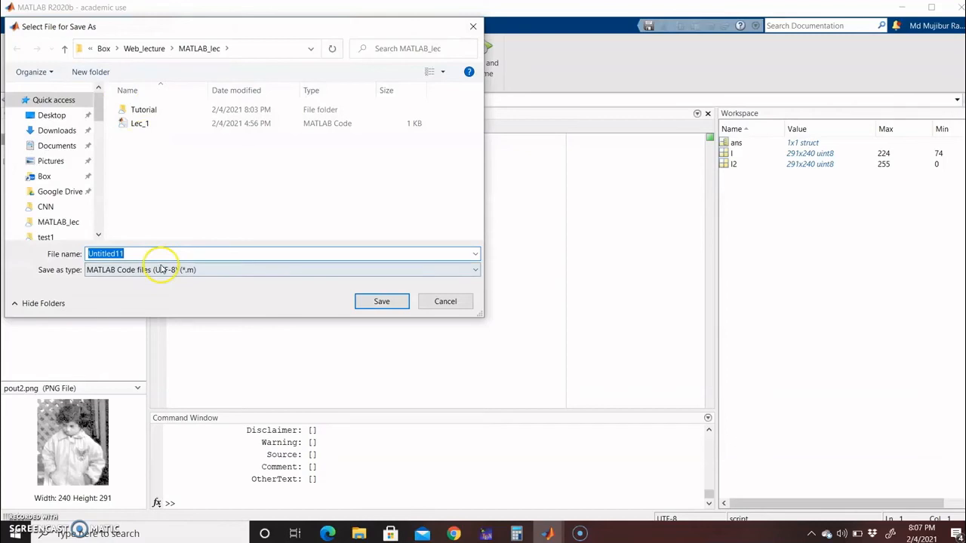
pyautogui.write('tut1')
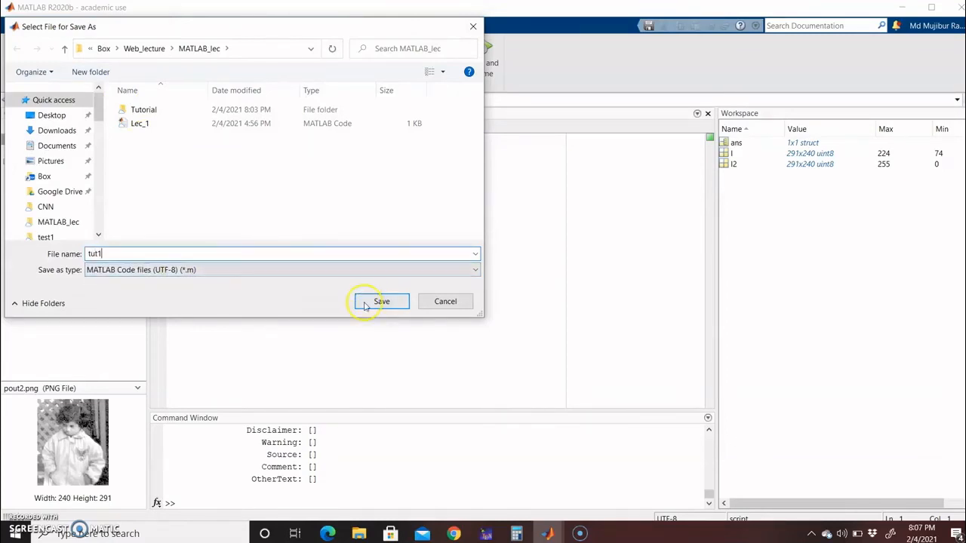
pyautogui.click(380, 302)
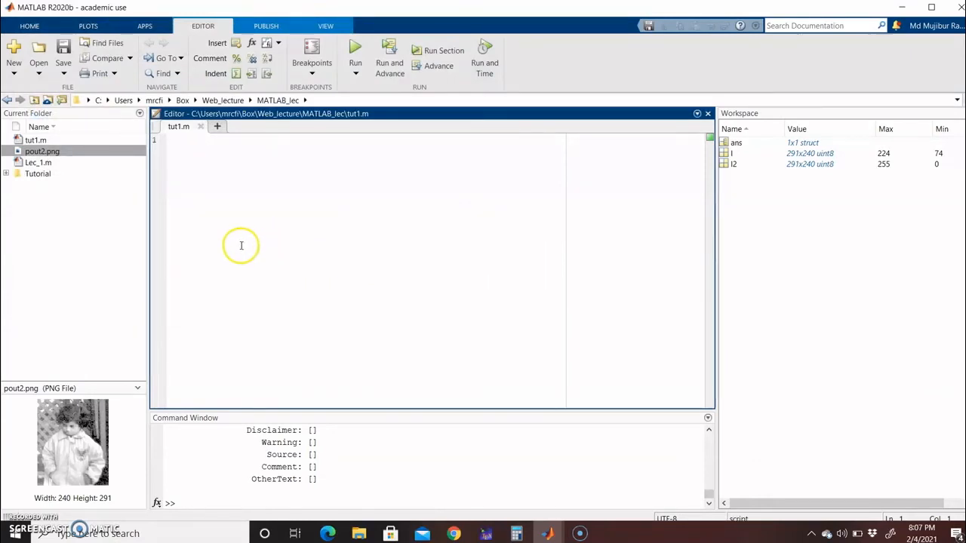
pyautogui.moveTo(356, 51)
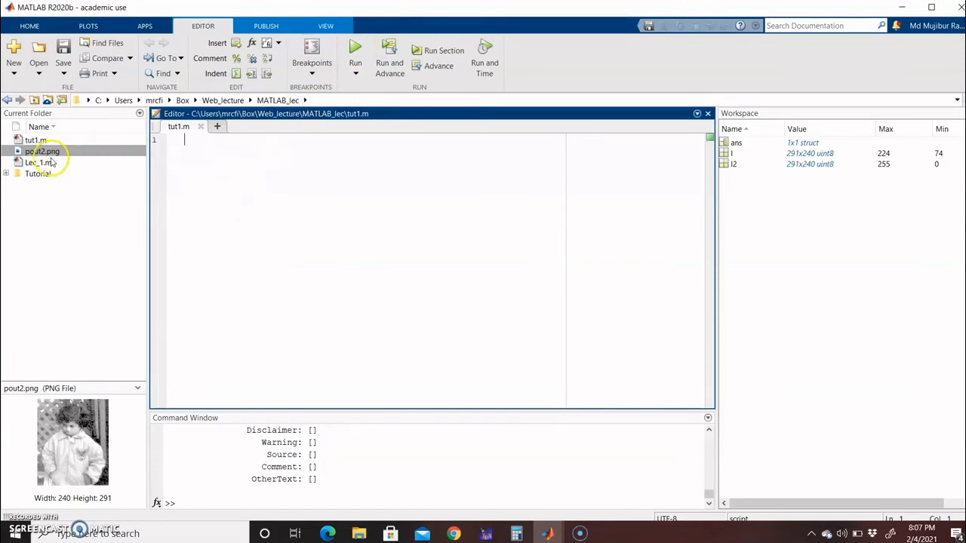
# Open the Lec_1.m lecture script from the Current Folder panel.
pyautogui.doubleClick(36, 163)
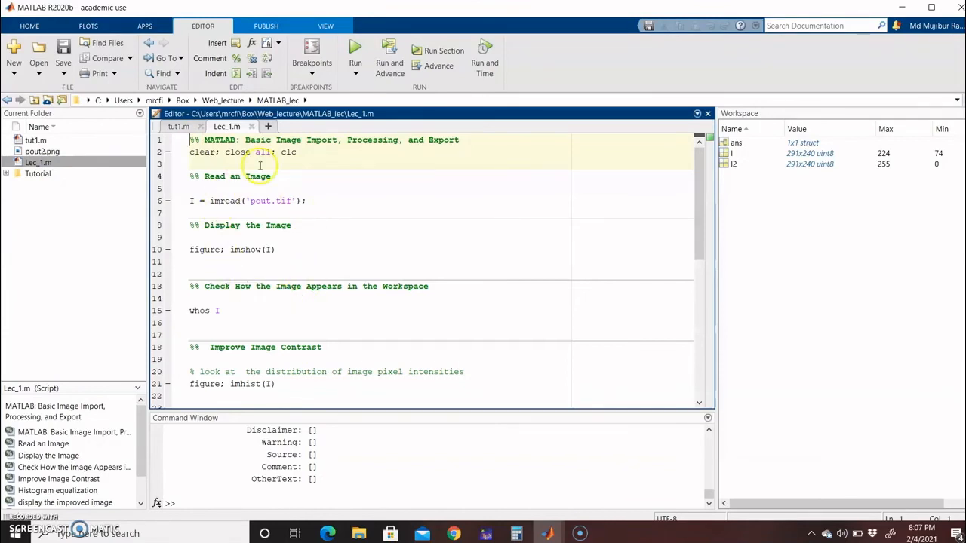
pyautogui.moveTo(339, 172)
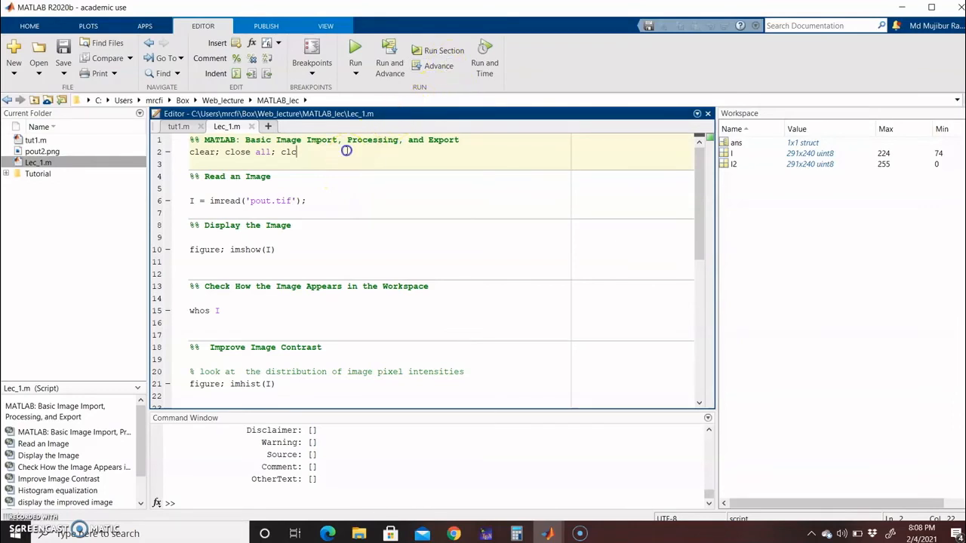
pyautogui.moveTo(443, 52)
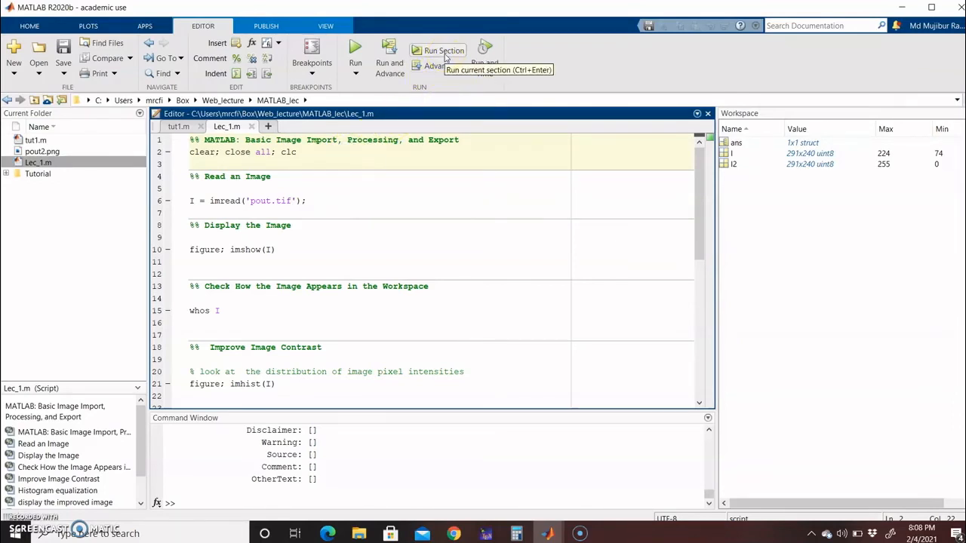
pyautogui.moveTo(305, 157)
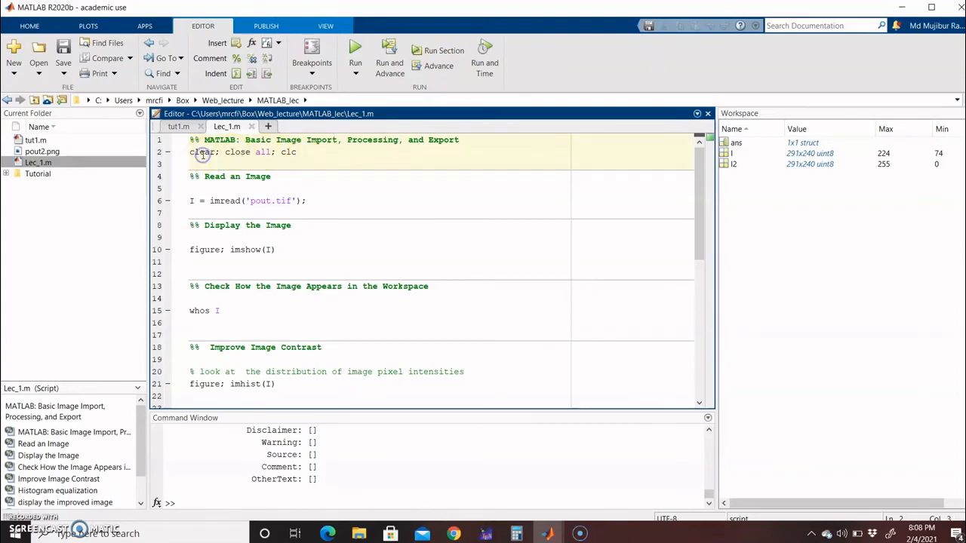
pyautogui.moveTo(358, 160)
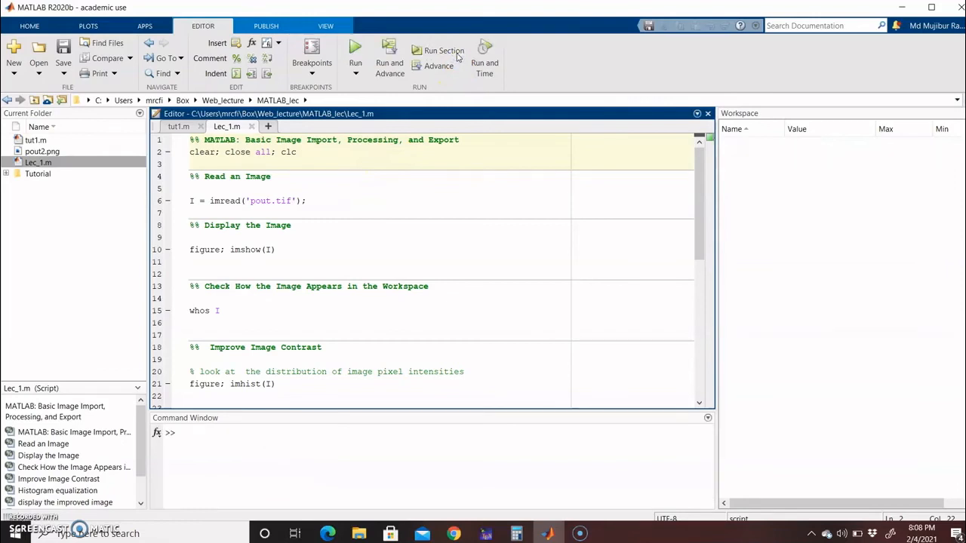
pyautogui.moveTo(746, 163)
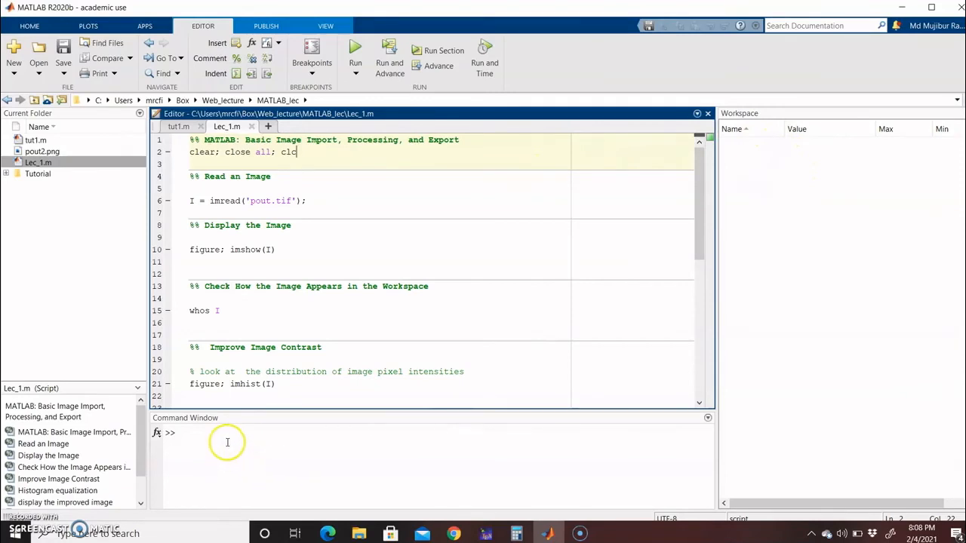
pyautogui.moveTo(345, 198)
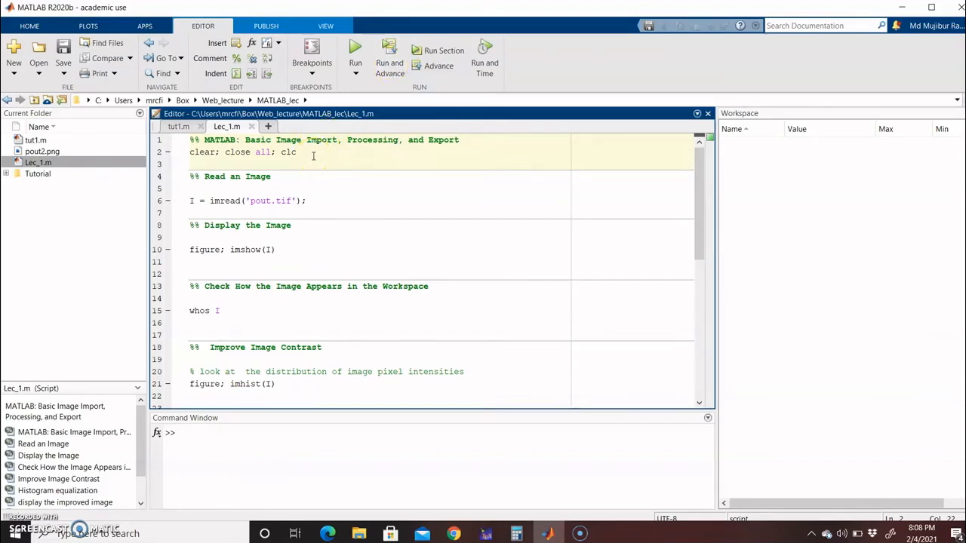
pyautogui.moveTo(389, 58)
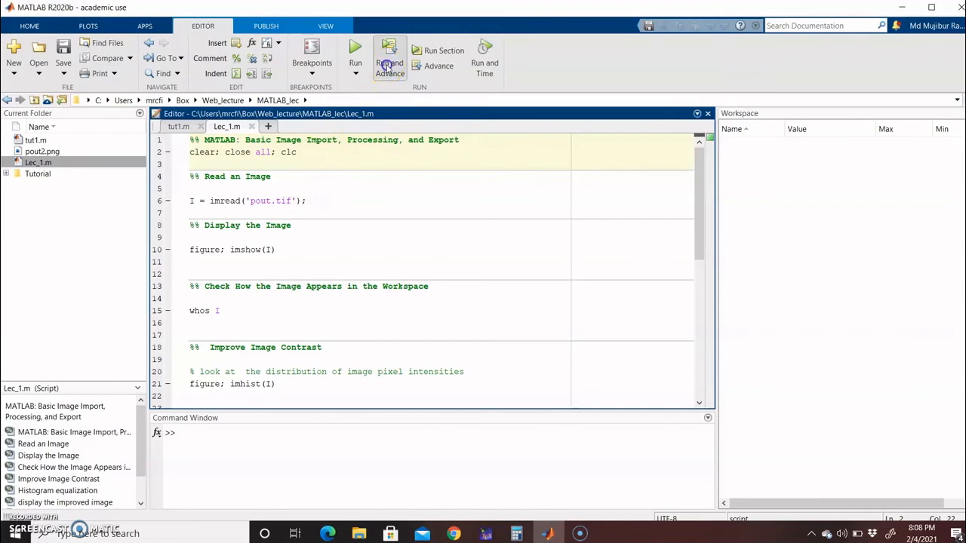
# Run the opening sections, clearing the workspace and reading pout.tif into I.
pyautogui.click(325, 190)
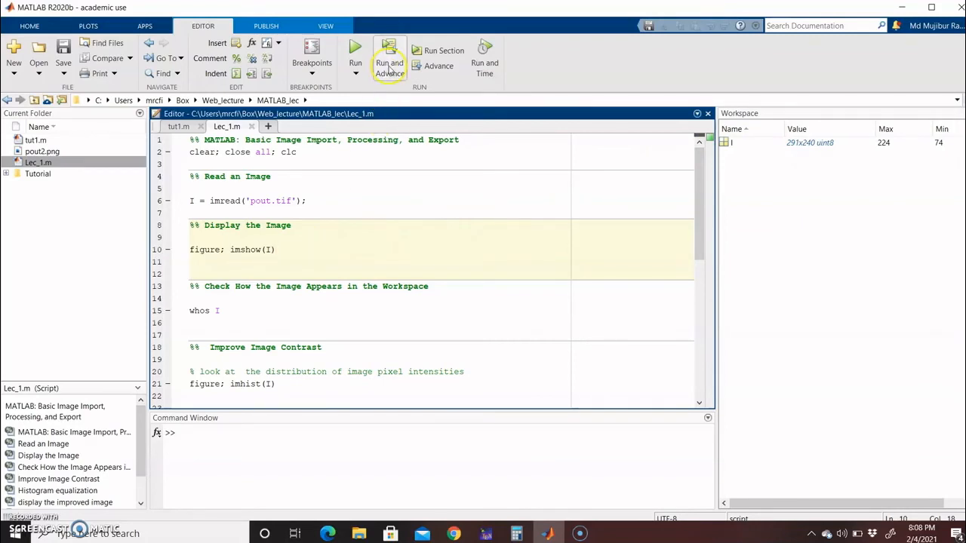
# Show the pout image in a figure and list I as 291x240 uint8 with whos.
pyautogui.click(354, 51)
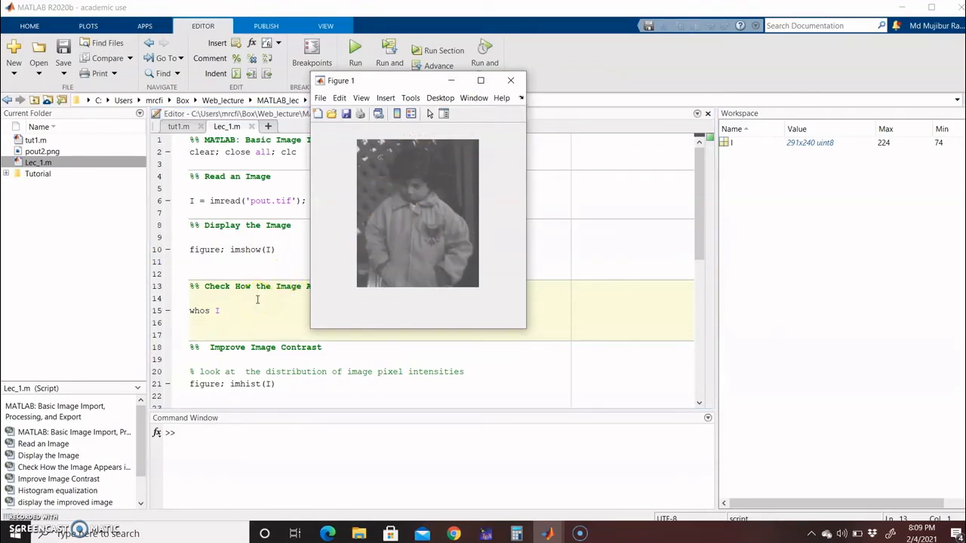
pyautogui.click(510, 80)
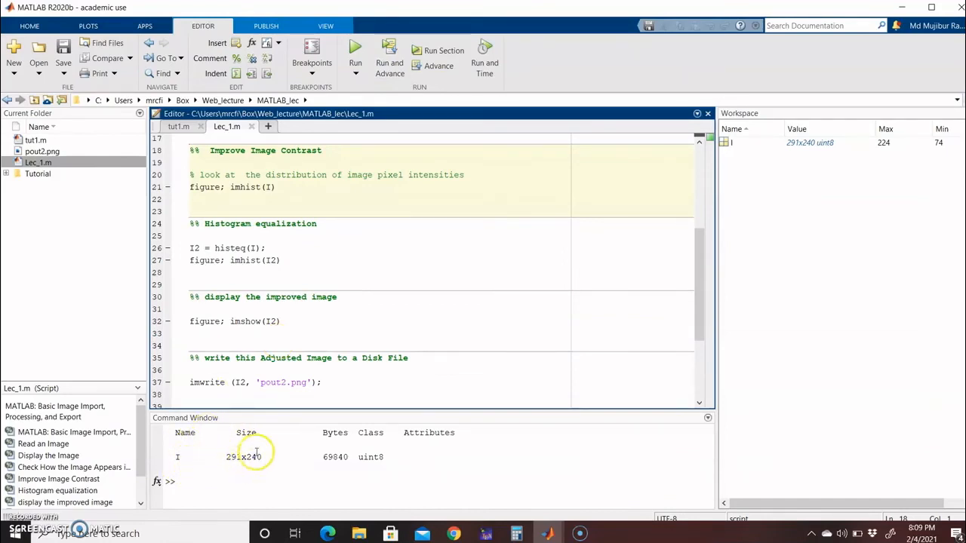
pyautogui.moveTo(357, 438)
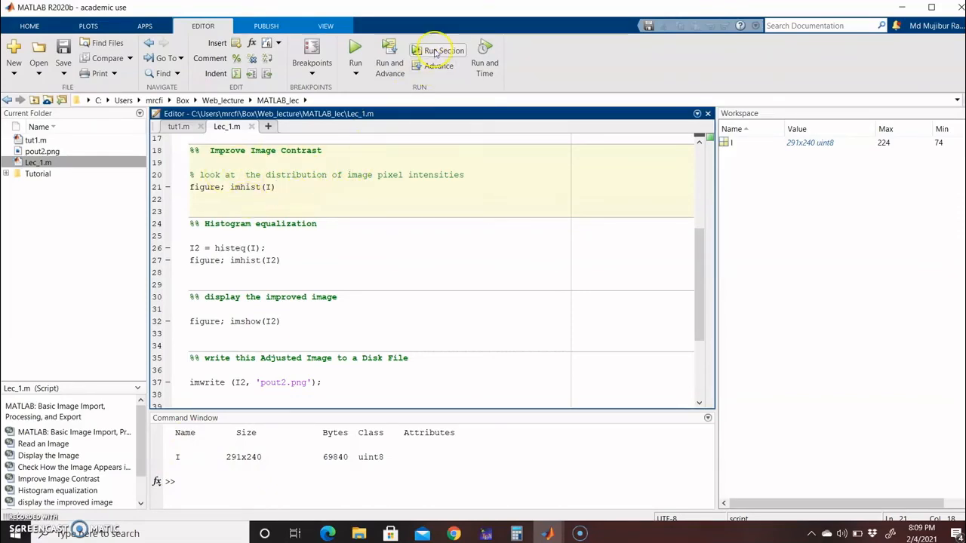
# Plot I's histogram, then run histeq to create I2 and plot its histogram.
pyautogui.click(437, 54)
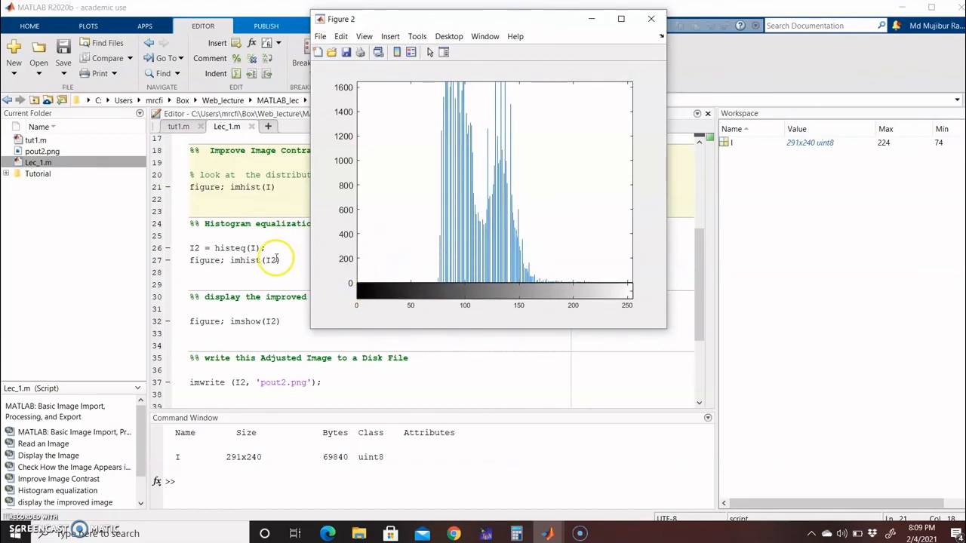
pyautogui.click(651, 18)
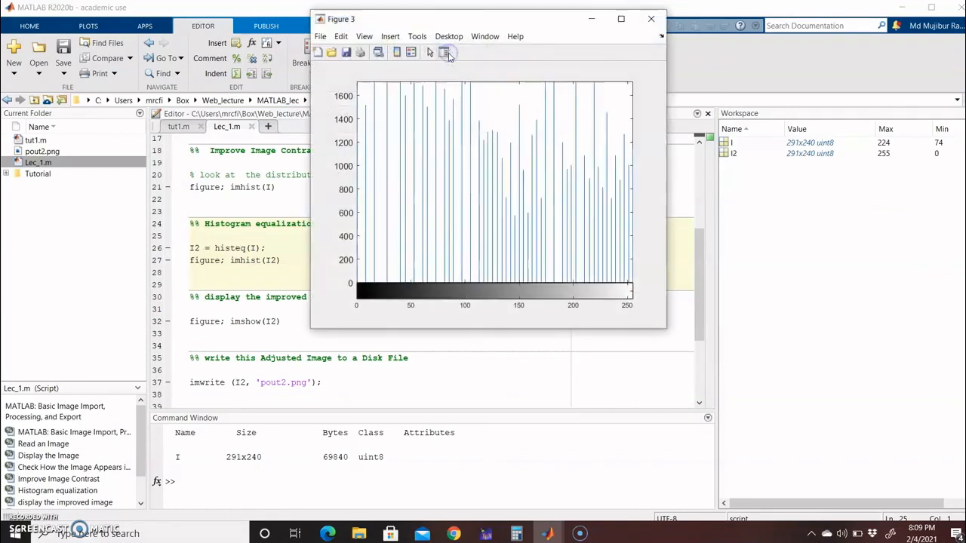
pyautogui.click(446, 51)
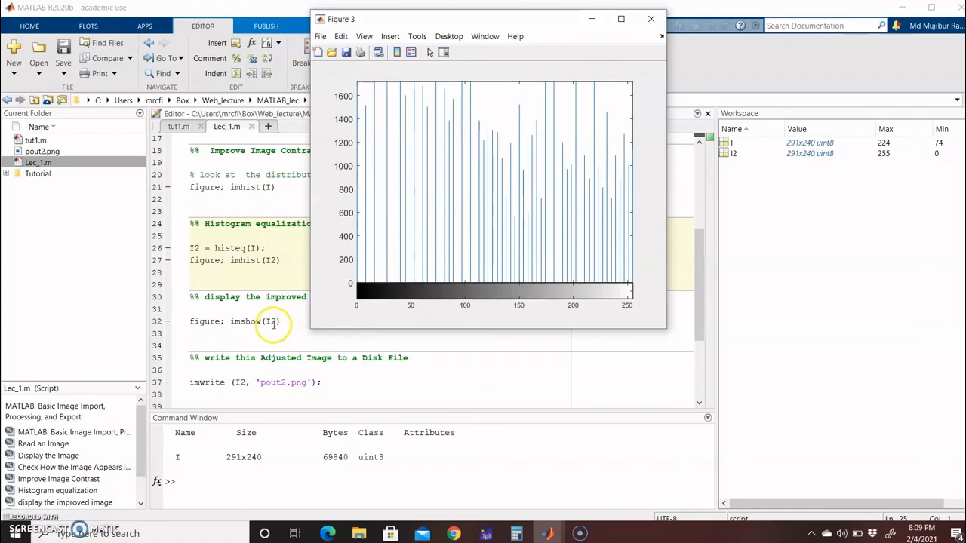
pyautogui.click(651, 18)
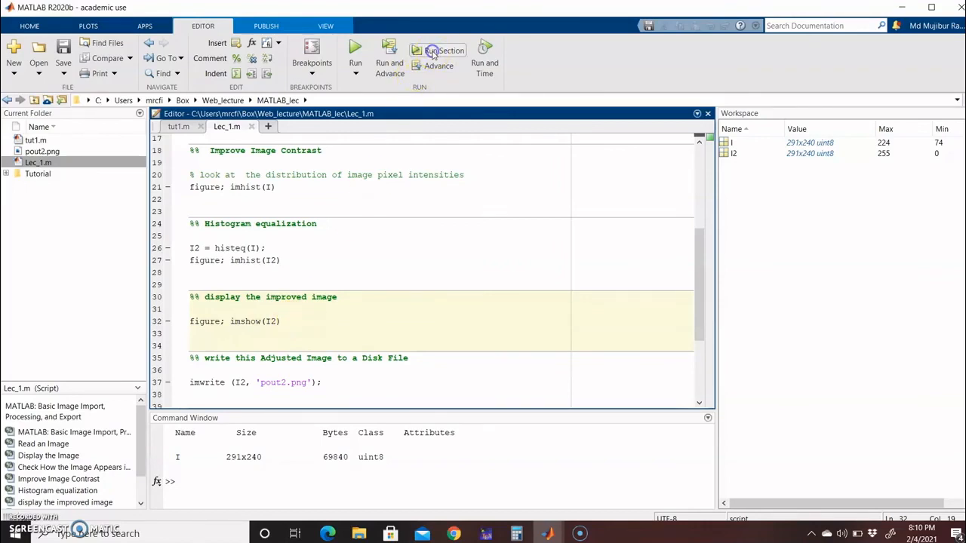
# Display the equalized image I2 and step to the imwrite pout2.png section.
pyautogui.click(444, 52)
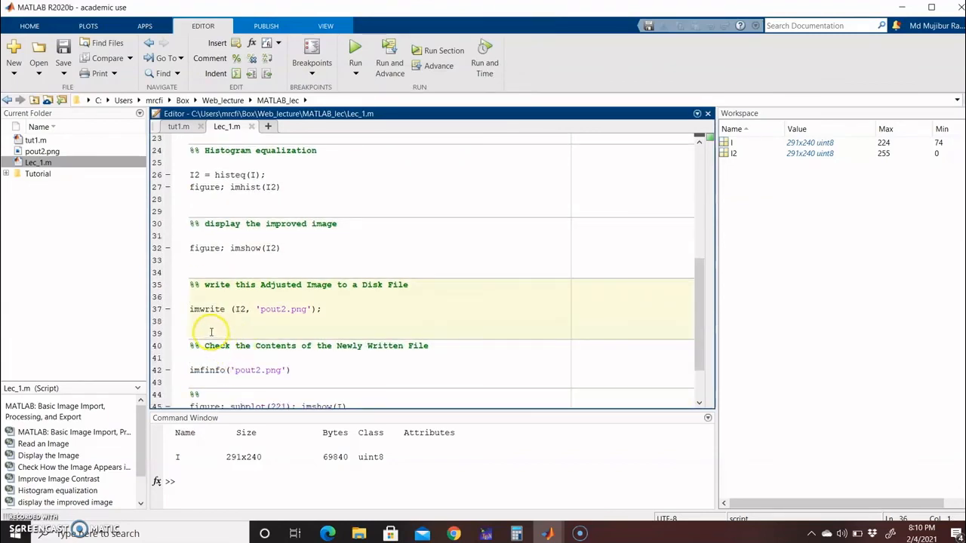
pyautogui.moveTo(272, 272)
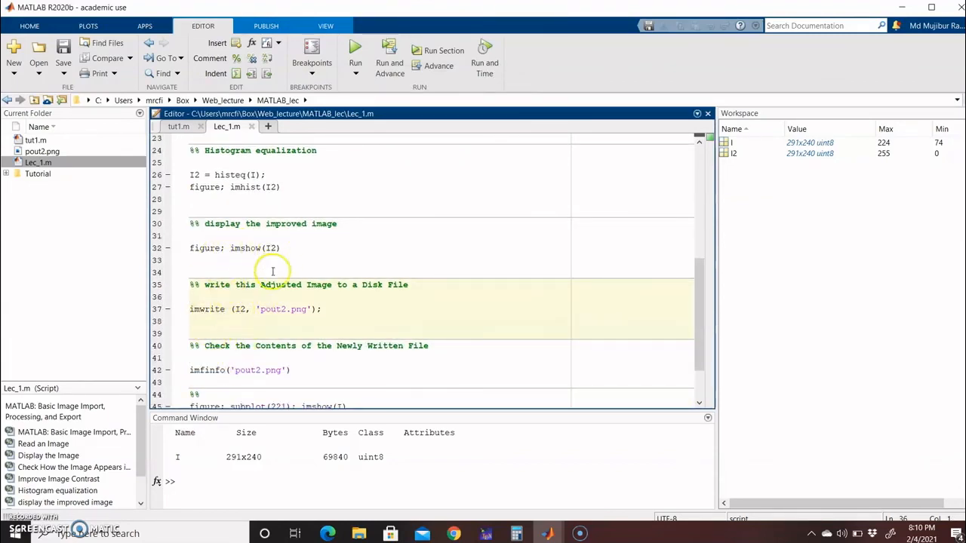
pyautogui.moveTo(271, 309)
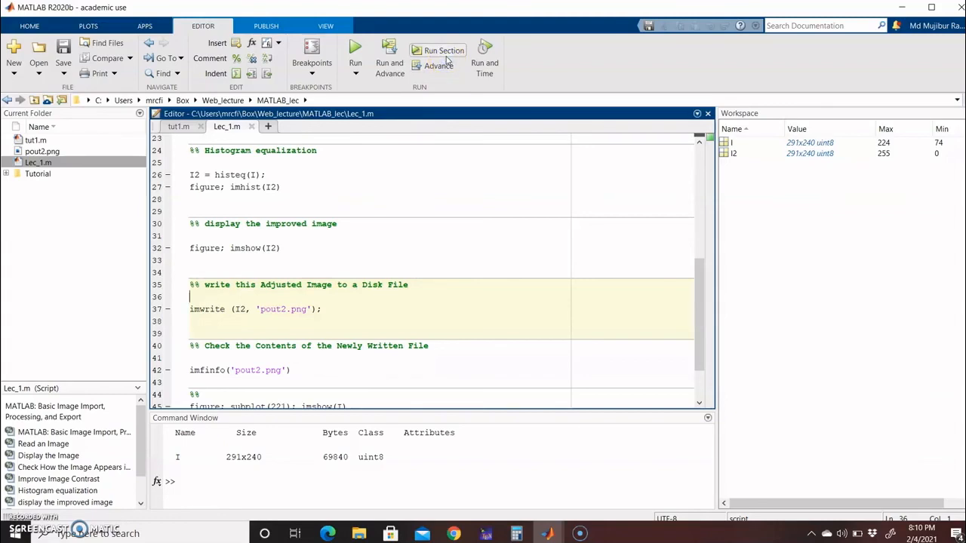
pyautogui.scroll(-3)
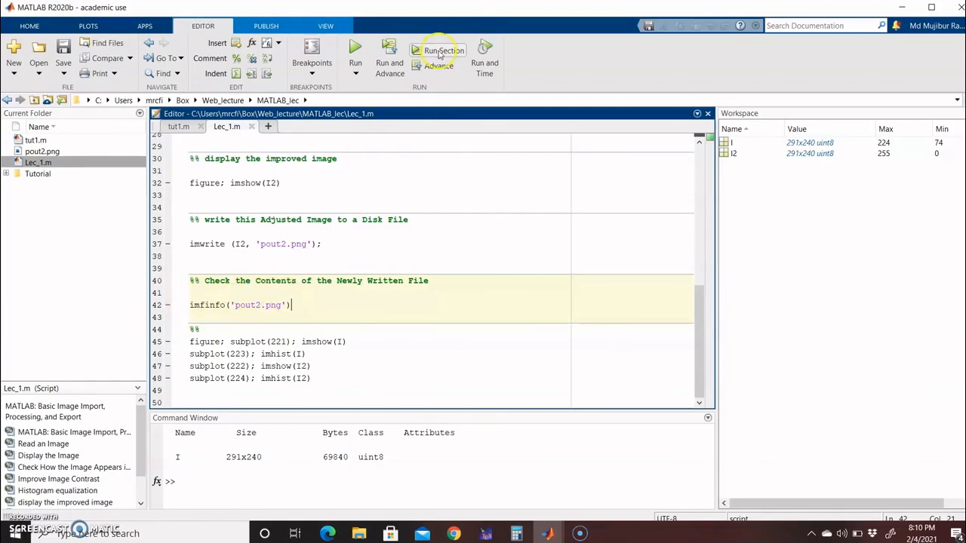
# Show imfinfo for pout2.png and build the 2x2 figure comparing I, I2 and their histograms.
pyautogui.click(443, 51)
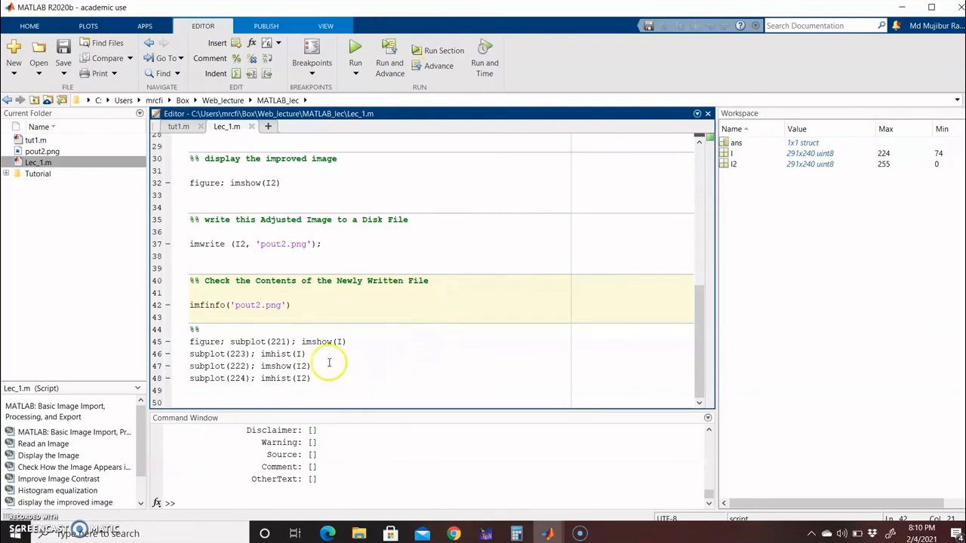
pyautogui.click(326, 359)
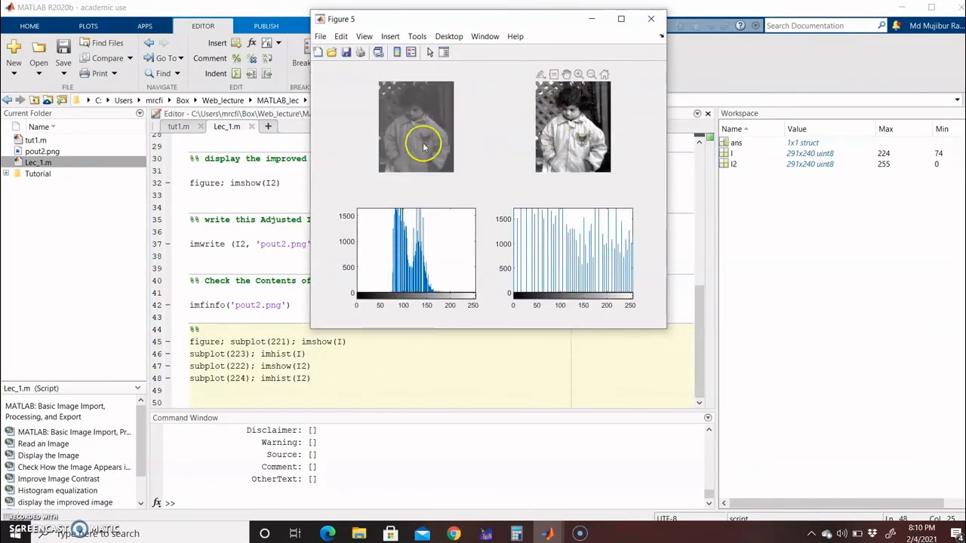
pyautogui.moveTo(557, 113)
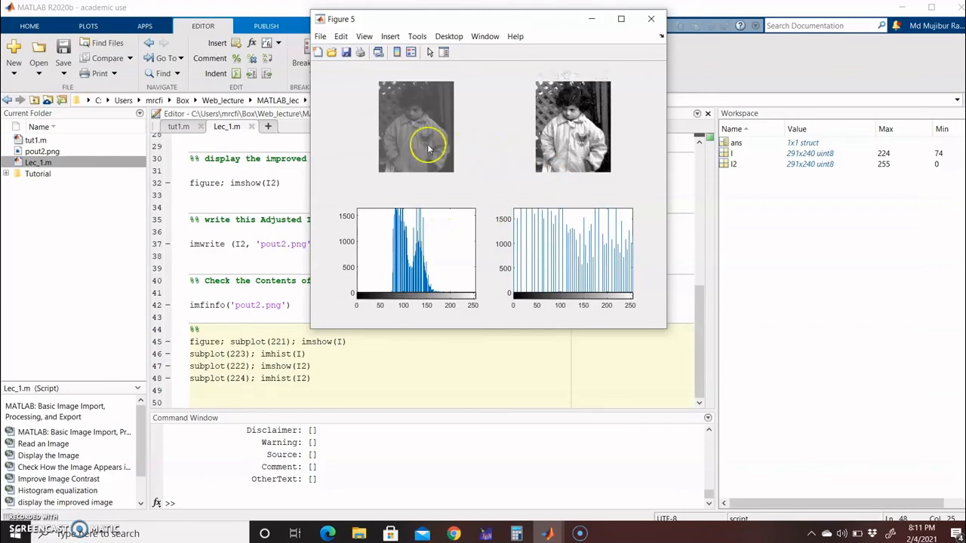
pyautogui.moveTo(332, 143)
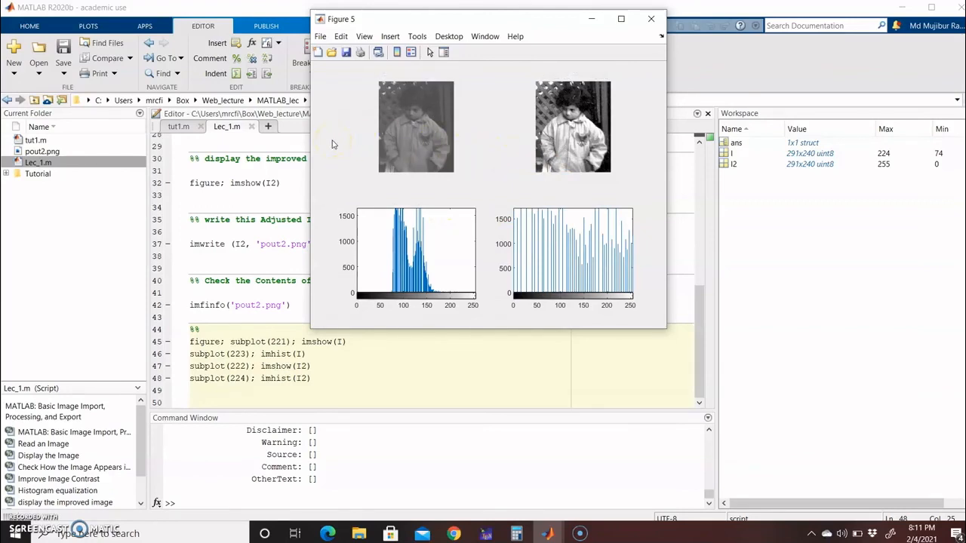